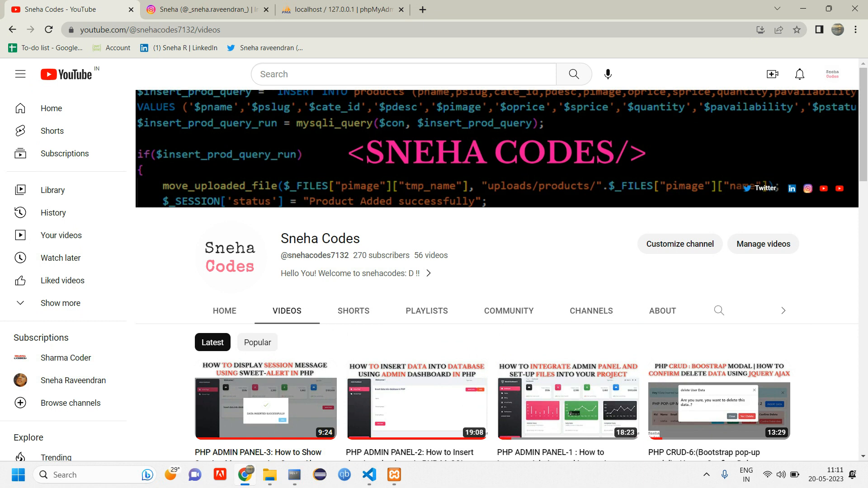
- Review the channel's admin-panel videos, then bring up the localhost phpMyAdmin server page
left_click(211, 9)
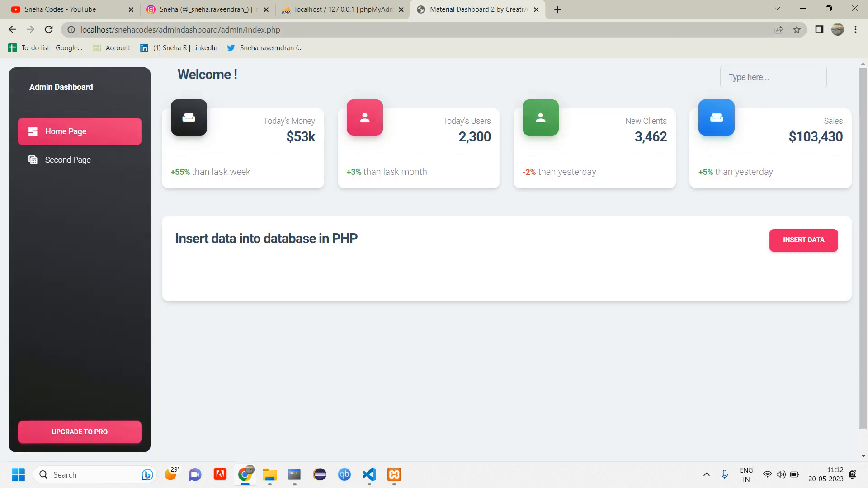
left_click(63, 9)
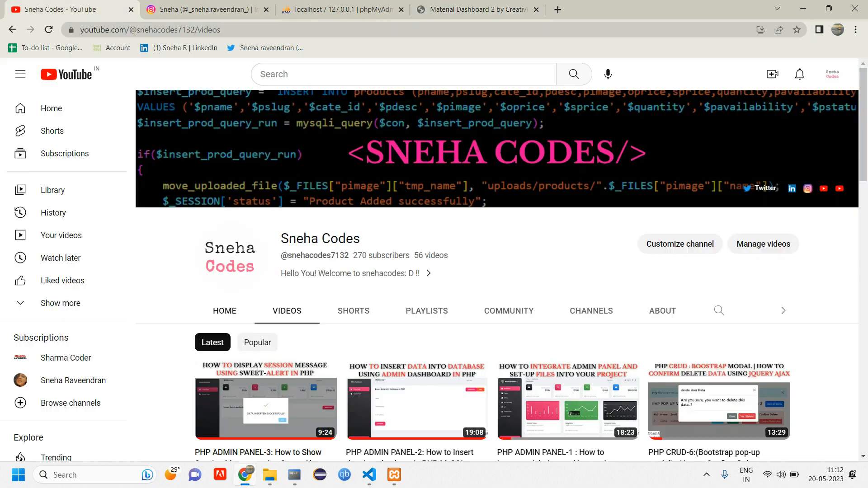
scroll("down", 3)
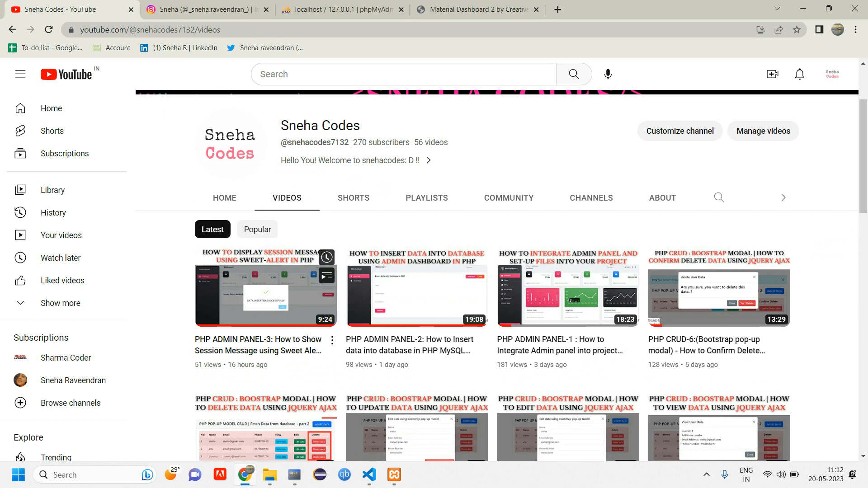
mouse_move(266, 291)
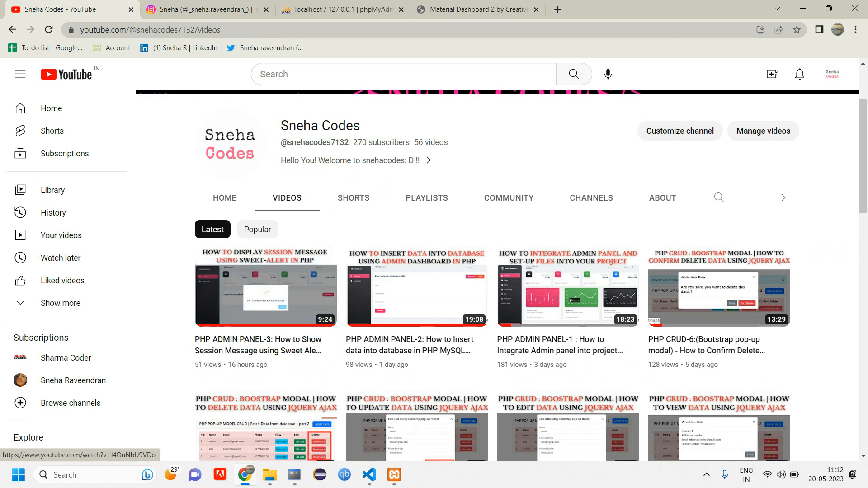
left_click(345, 10)
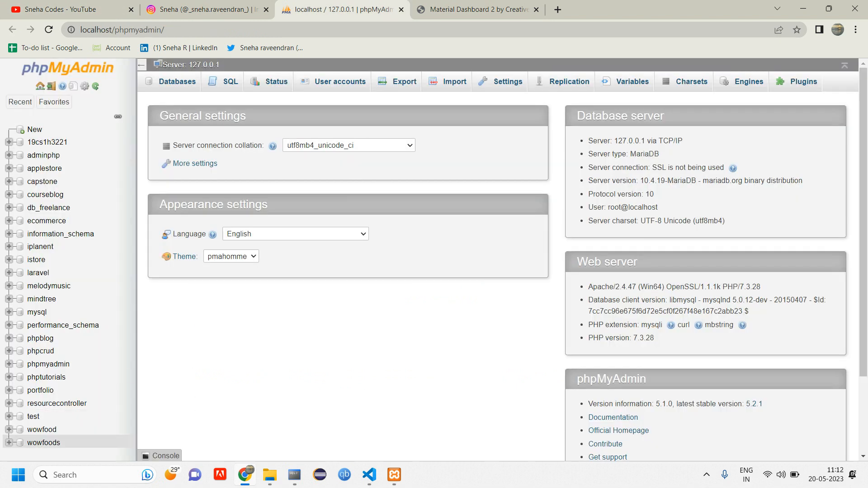
left_click(46, 378)
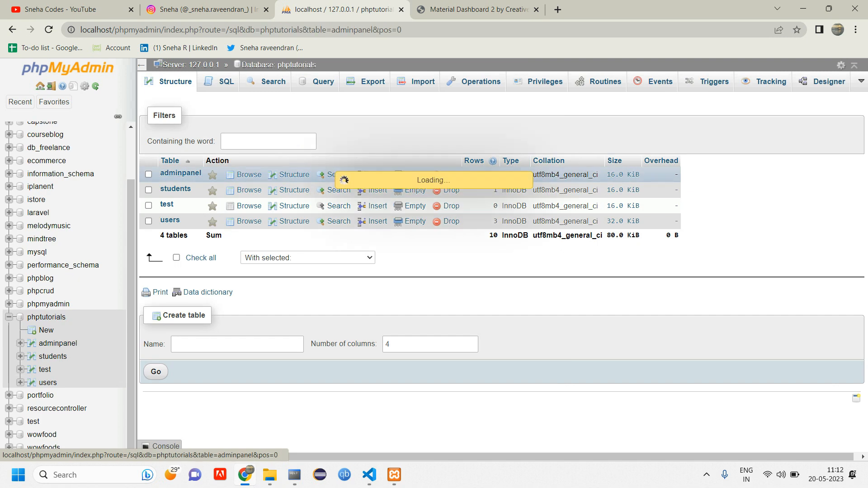
left_click(247, 174)
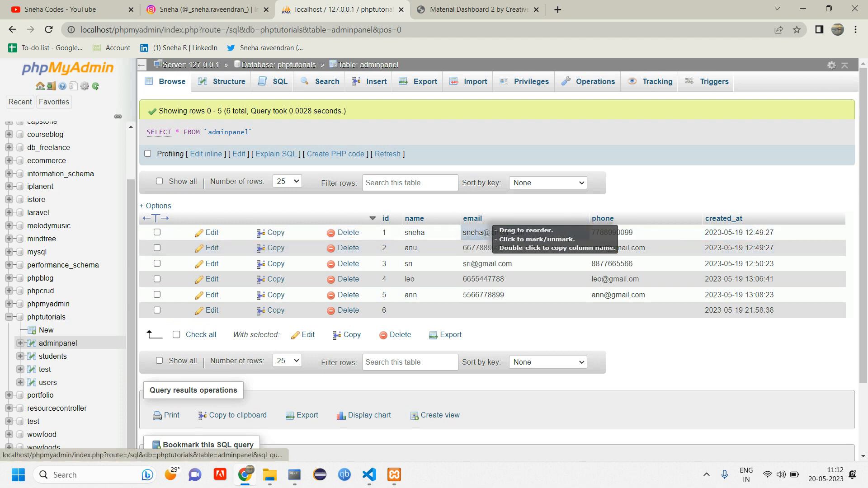
mouse_move(602, 218)
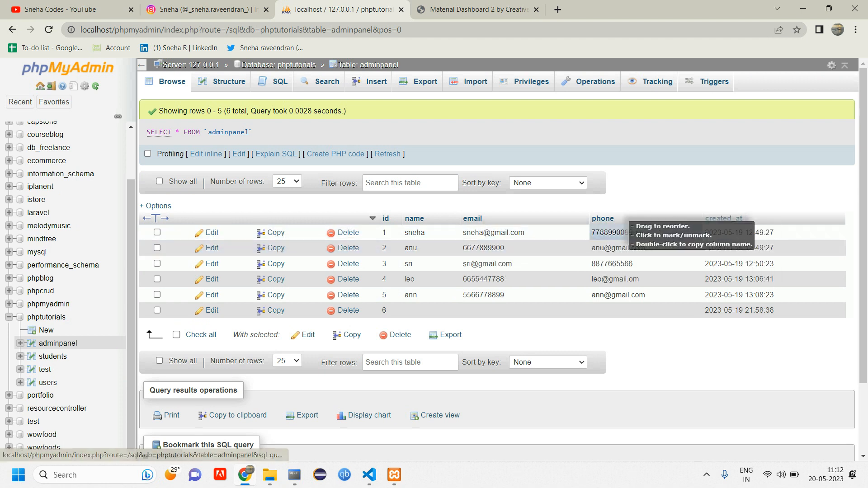
double_click(640, 247)
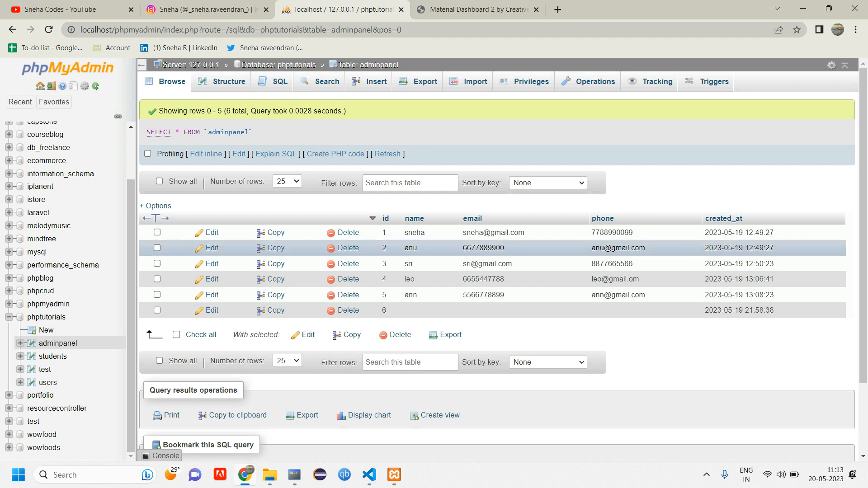
double_click(485, 248)
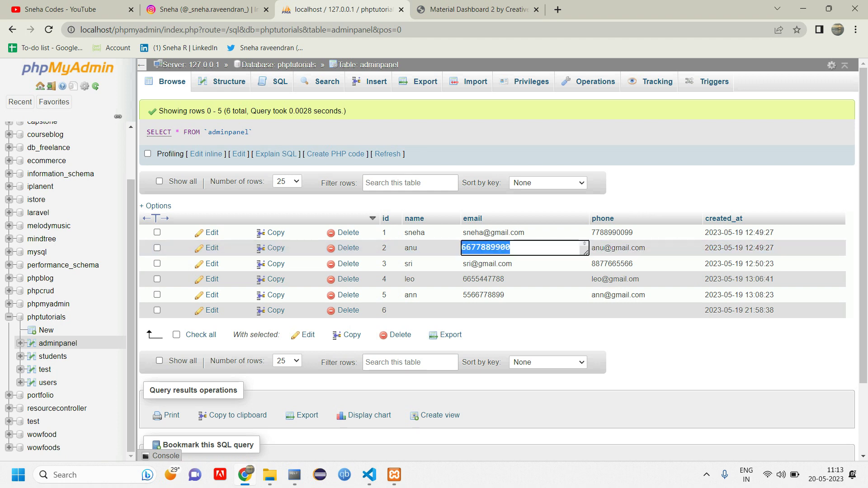
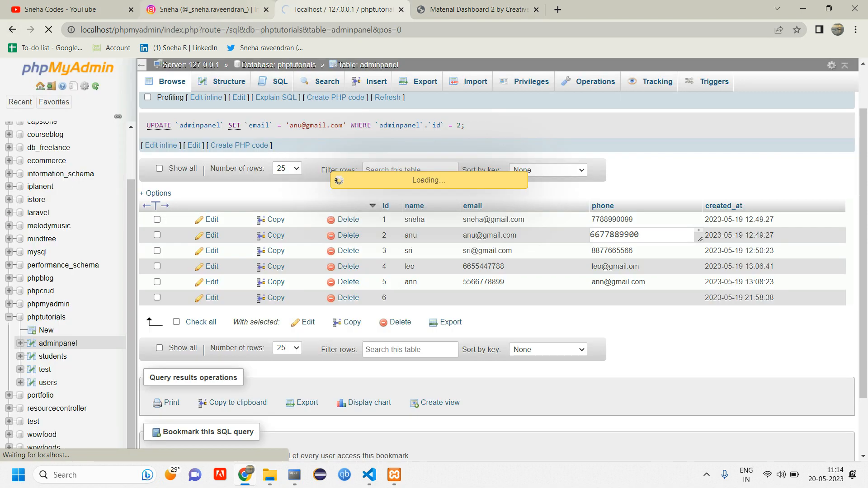
scroll("down", 3)
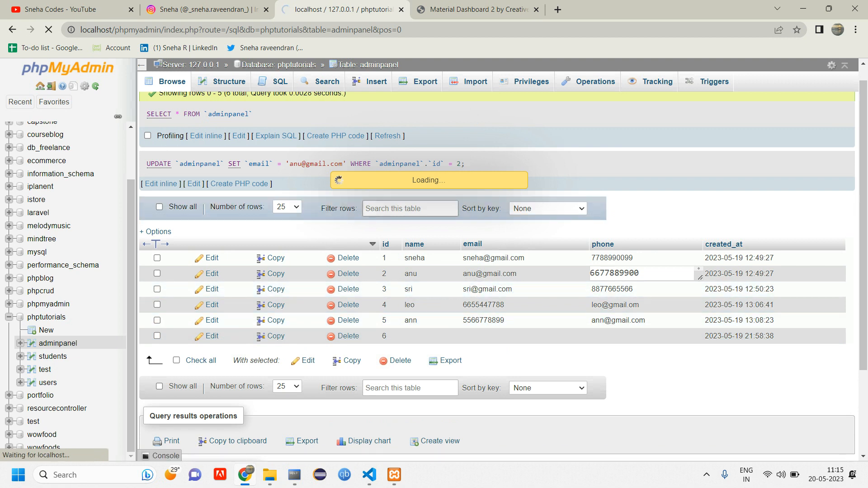
left_click(482, 10)
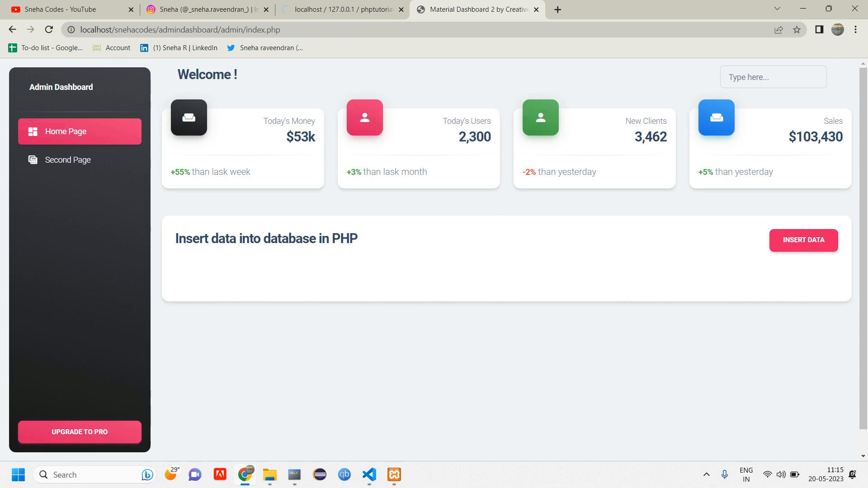
- Use INSERT DATA to open the insert.php form with name, phone and email fields
left_click(803, 240)
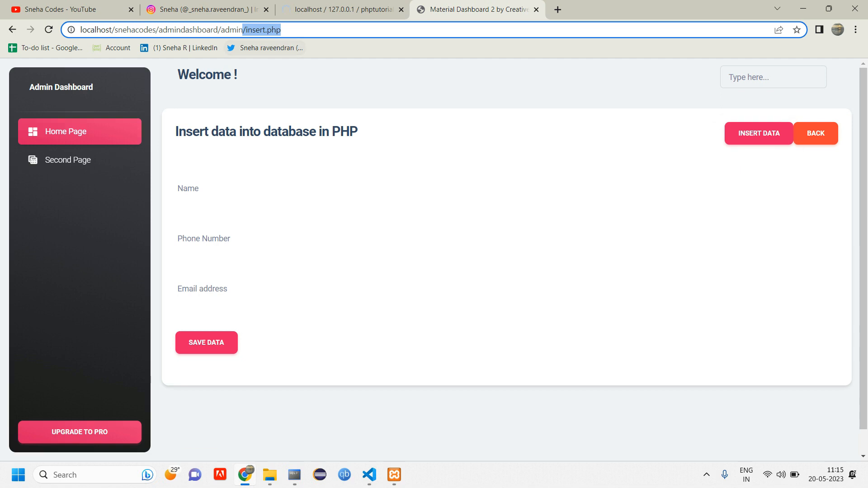
mouse_move(369, 474)
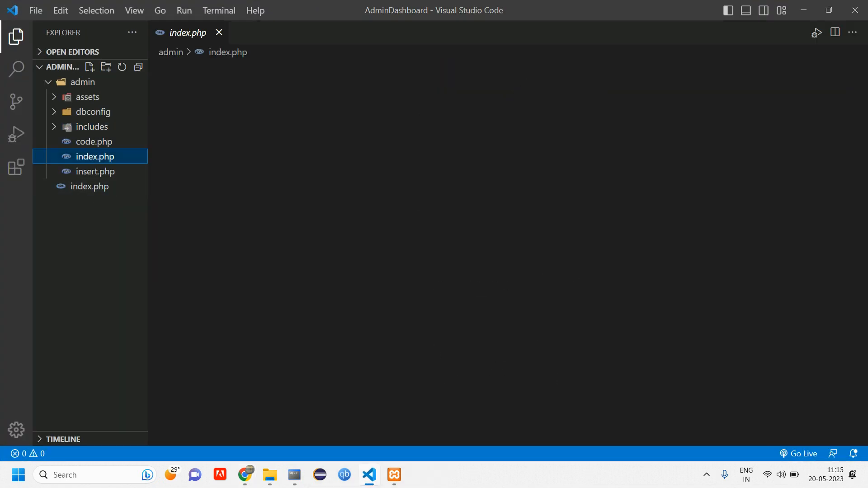
- Open insert.php from the Explorer and unfold its card div showing the form markup
left_click(95, 155)
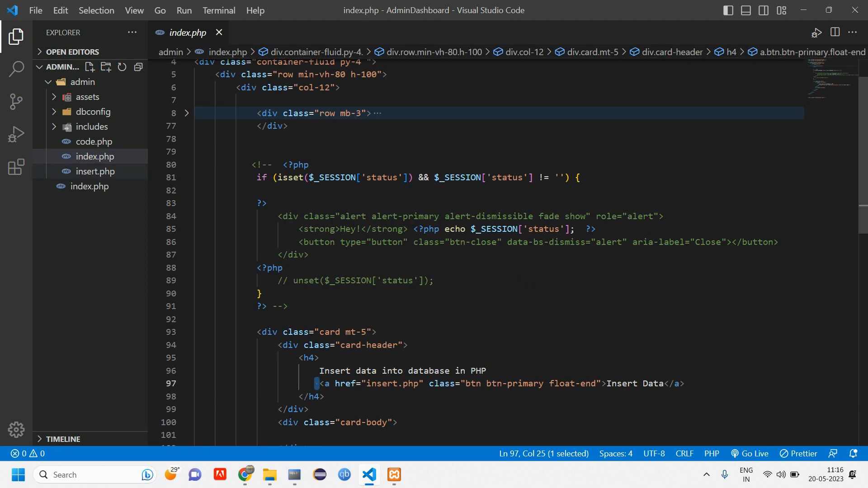
left_click(96, 172)
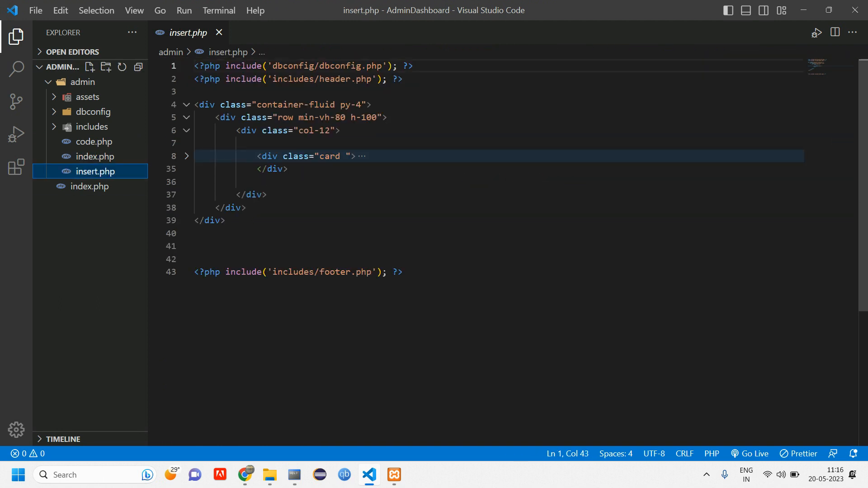
left_click(186, 156)
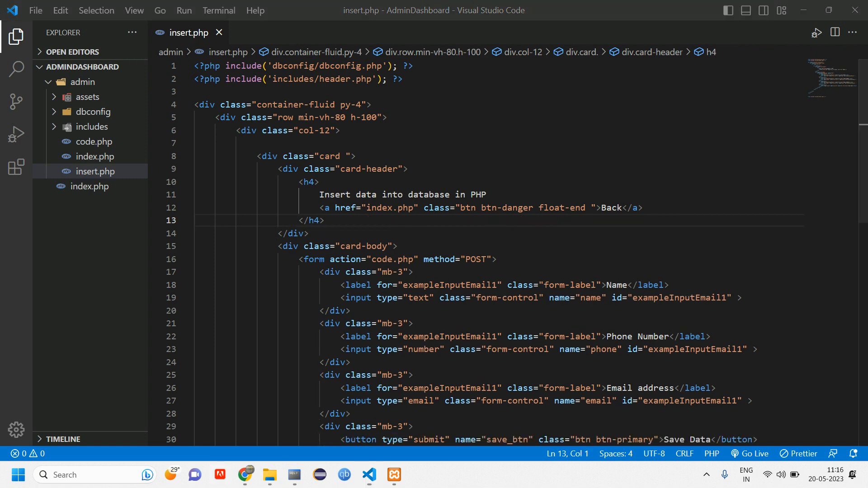
- Compare the insert form in the browser with the adminpanel table, then return to insert.php's code
left_click(245, 473)
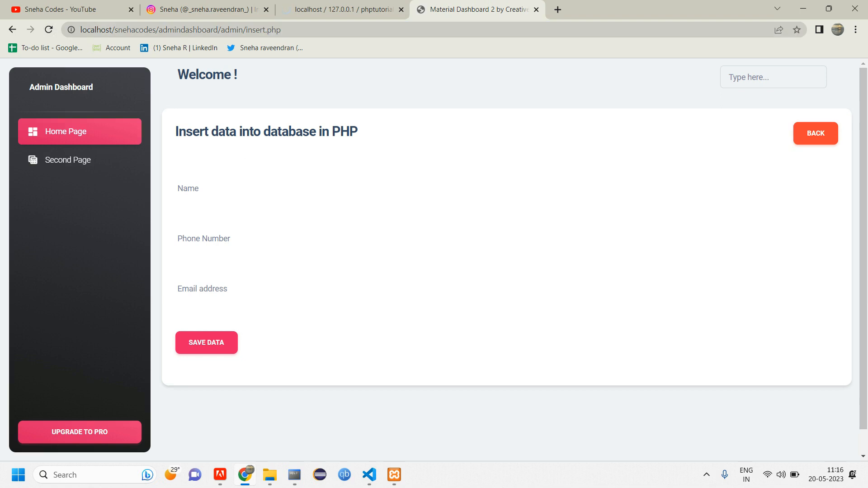
left_click(353, 8)
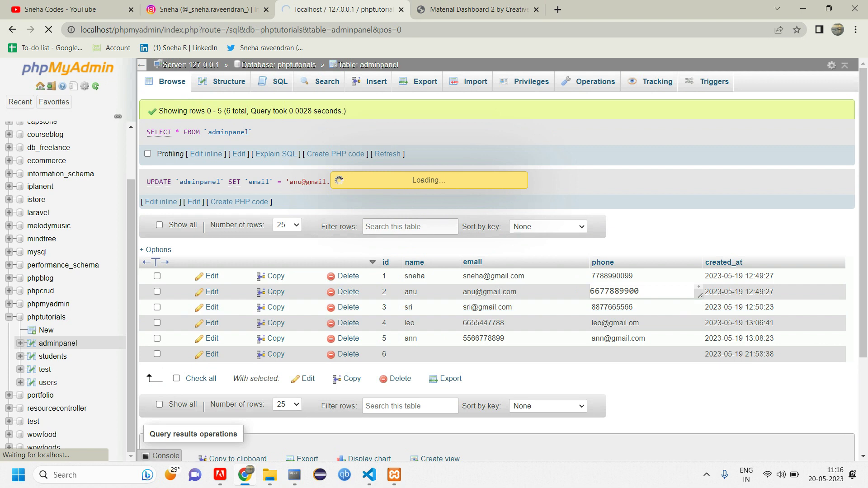
left_click(473, 9)
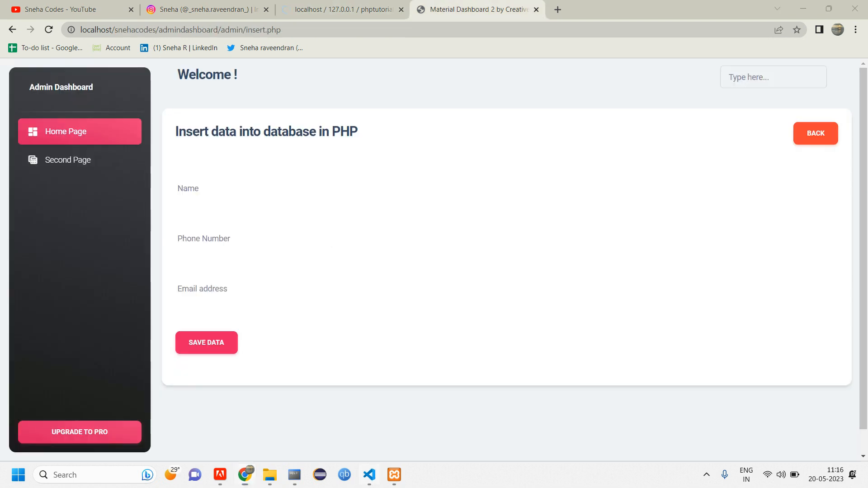
left_click(369, 475)
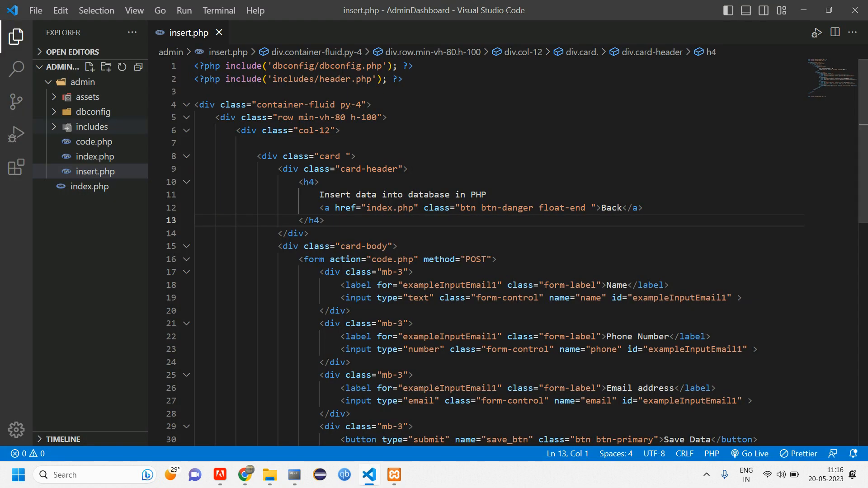
- Review code.php's INSERT handling and its dbconfig include path, then go back to insert.php
left_click(94, 141)
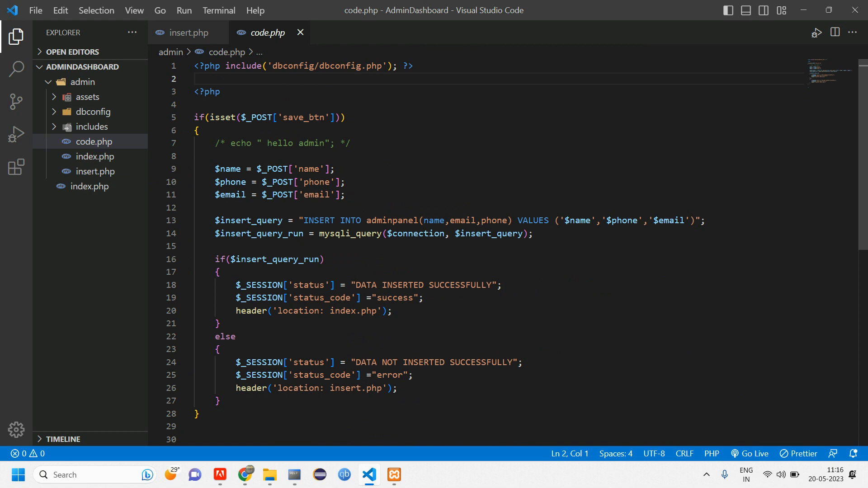
triple_click(302, 65)
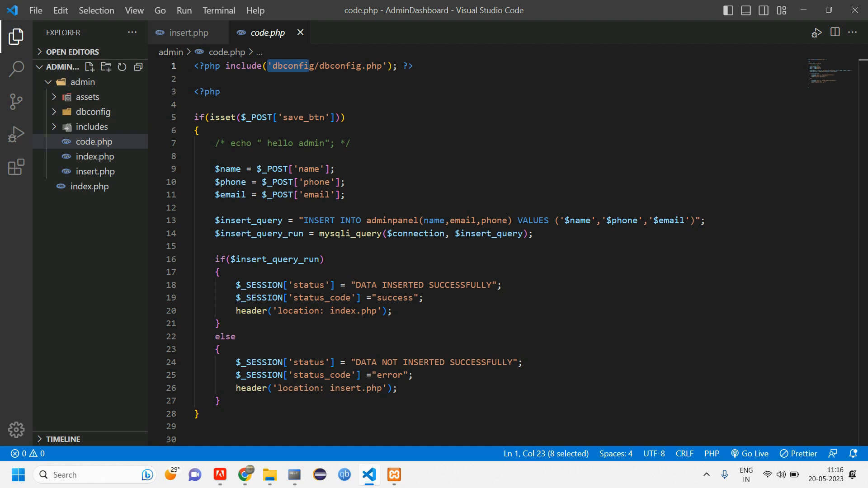
left_click(95, 156)
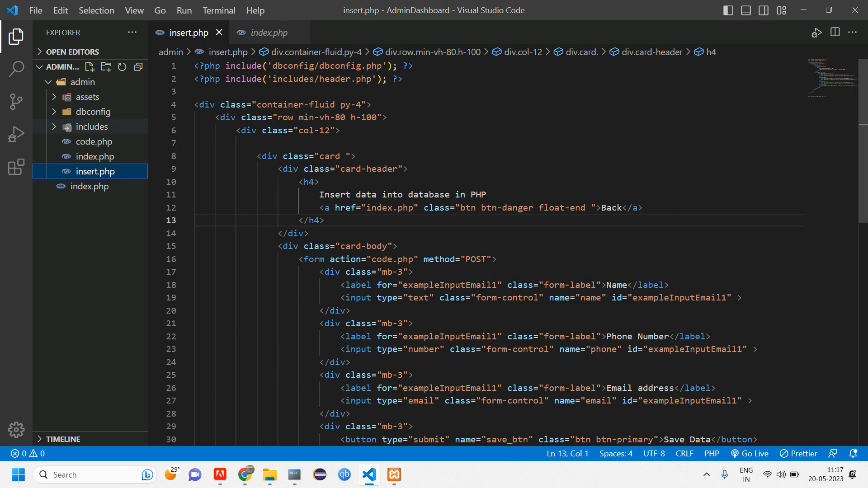
- Open dbconfig/dbconfig.php and select its whole phptutorials connection code
left_click(83, 112)
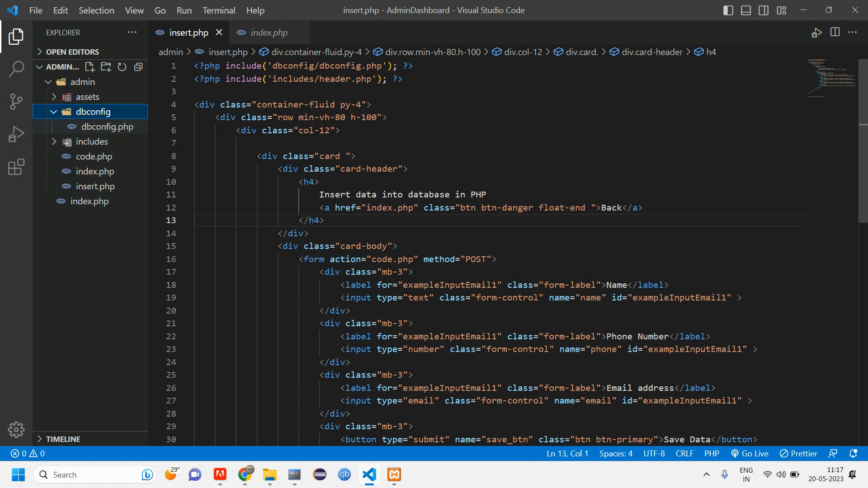
left_click(100, 126)
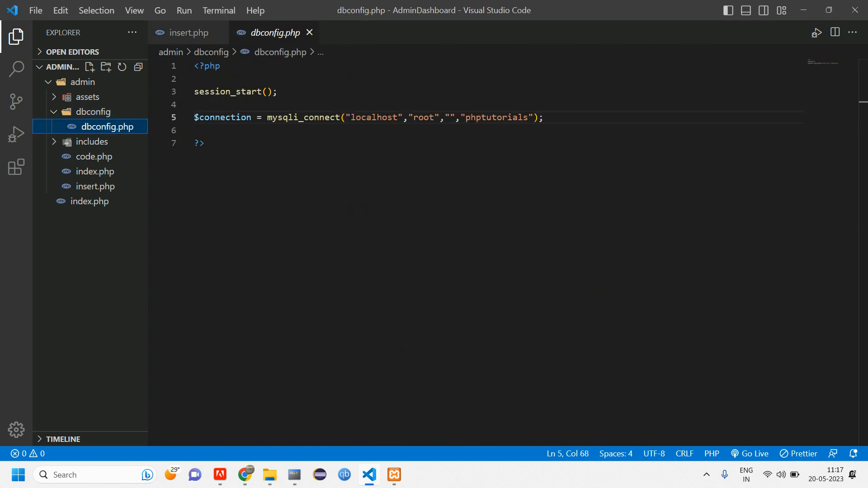
key("Ctrl+A")
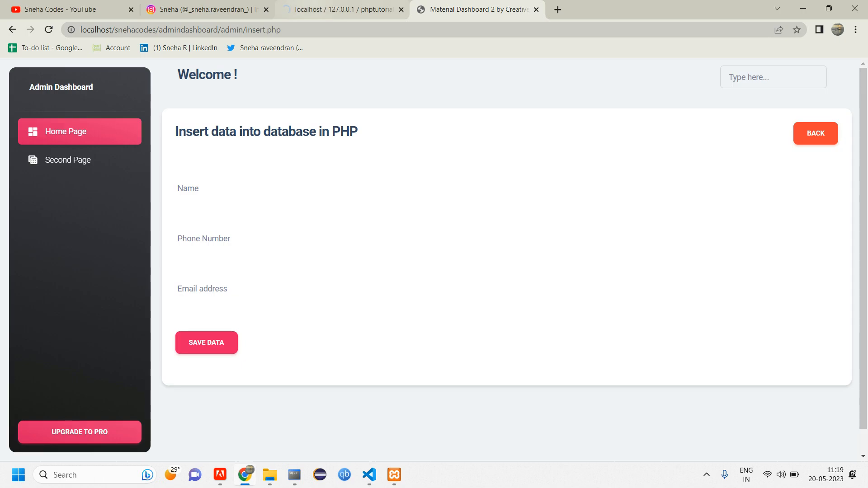
- Reach the adminpanel table via XAMPP's MySQL Admin and the phptutorials database
left_click(342, 10)
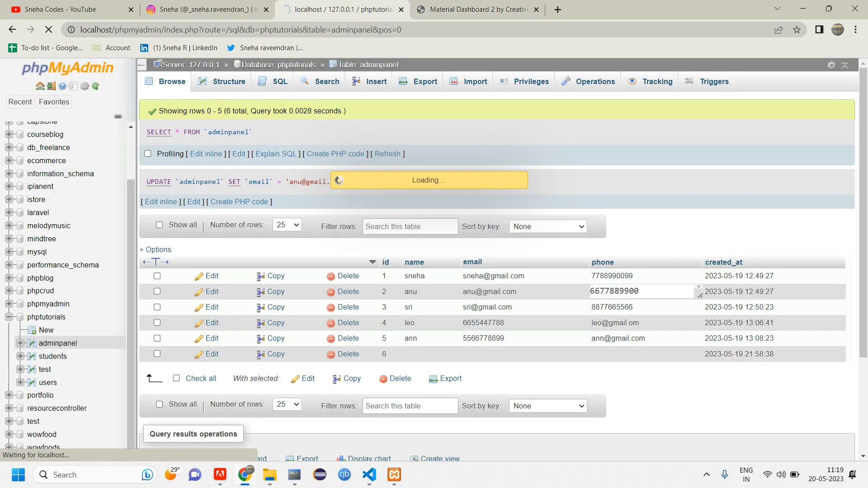
mouse_move(392, 475)
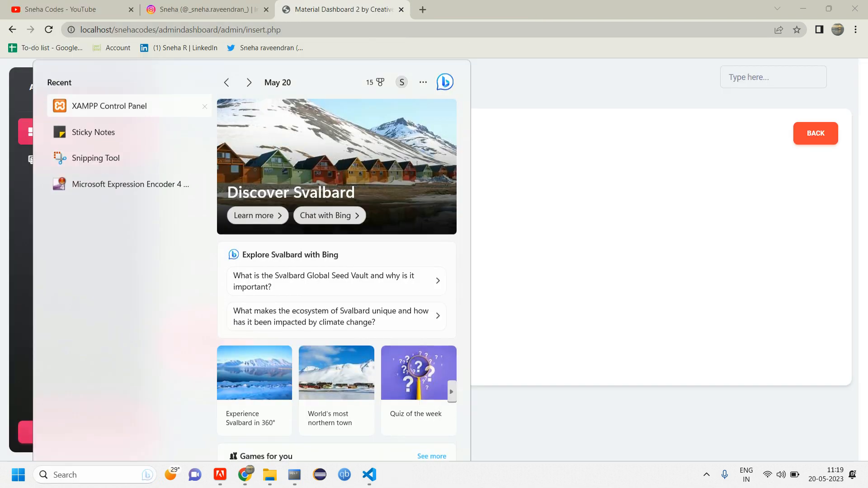
left_click(108, 106)
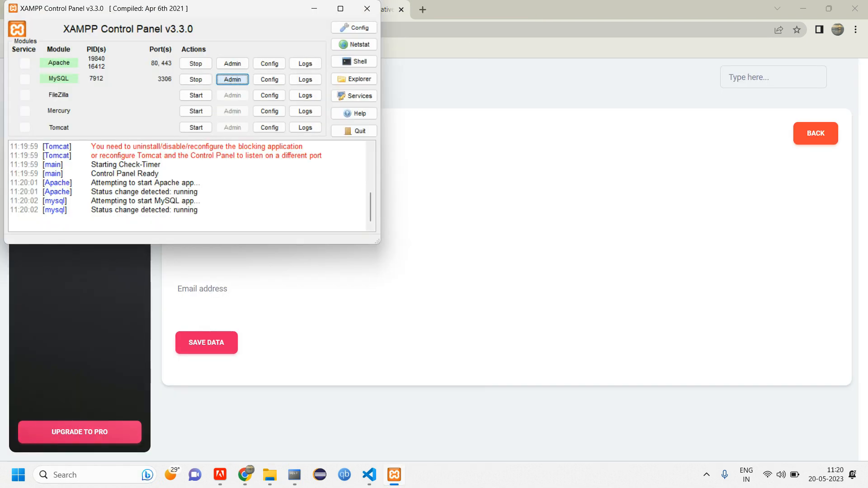
left_click(232, 80)
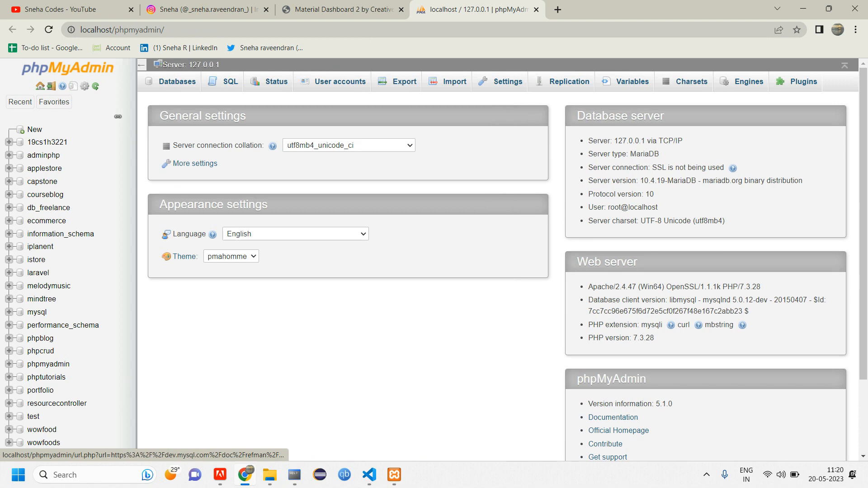
left_click(46, 378)
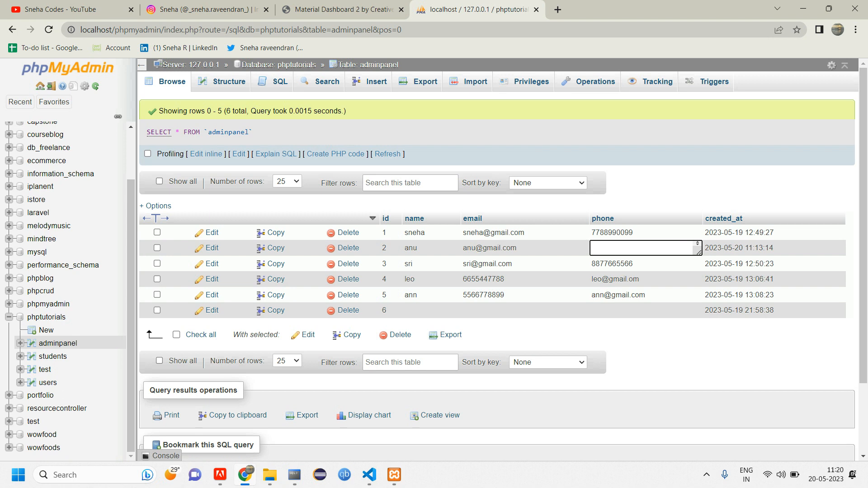
- Give anu the phone number 6677889, delete the empty row id 6, and open a new browser tab
type("6677889900")
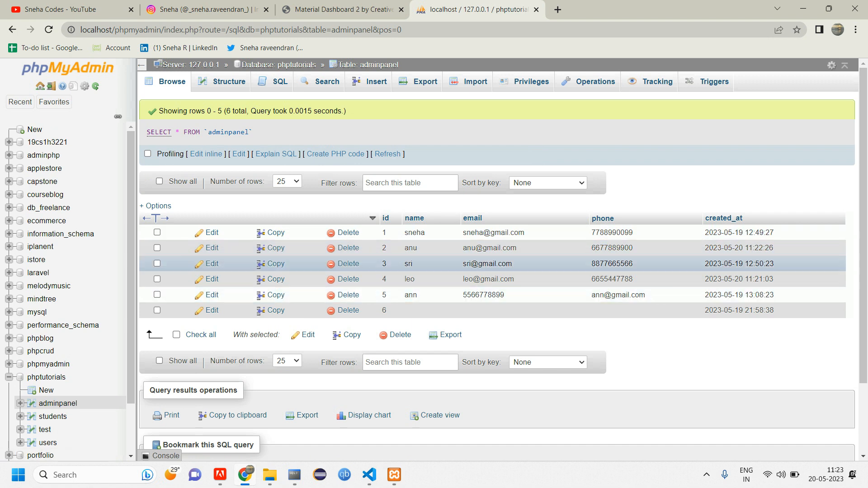
left_click(347, 310)
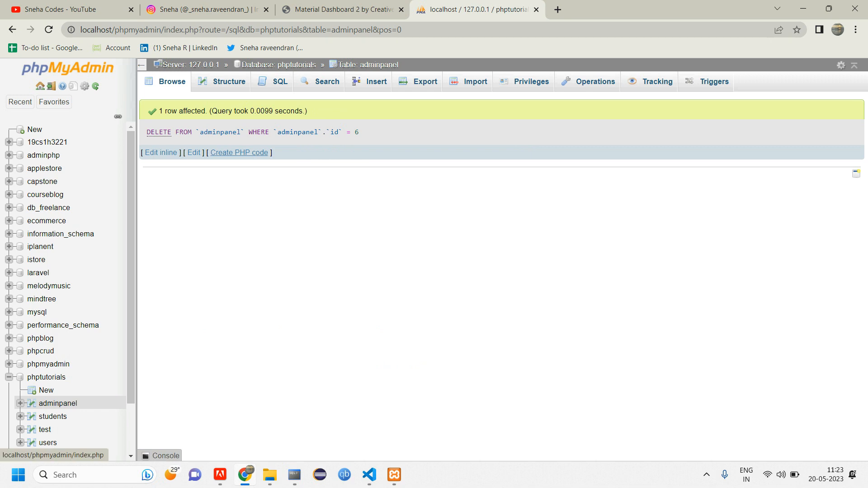
left_click(365, 8)
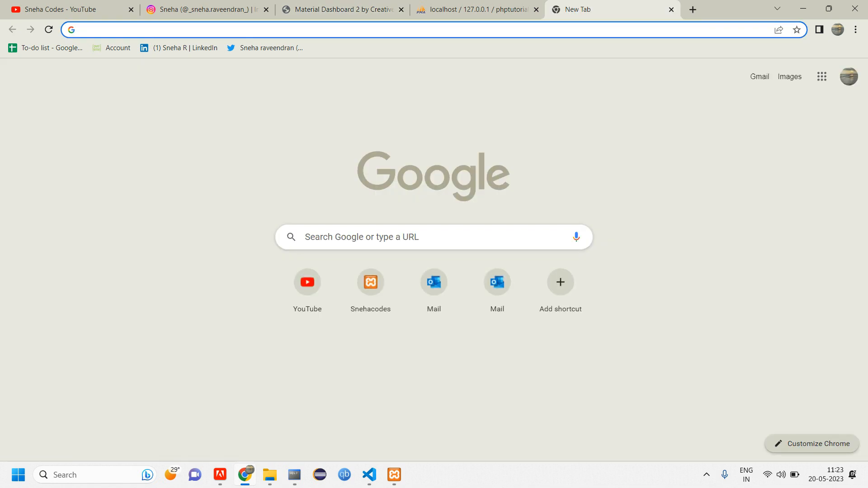
- Search 'alertify js cdn', open the AlertifyJS guide and scroll to its jsDelivr CDN links
type("alertify js cdn")
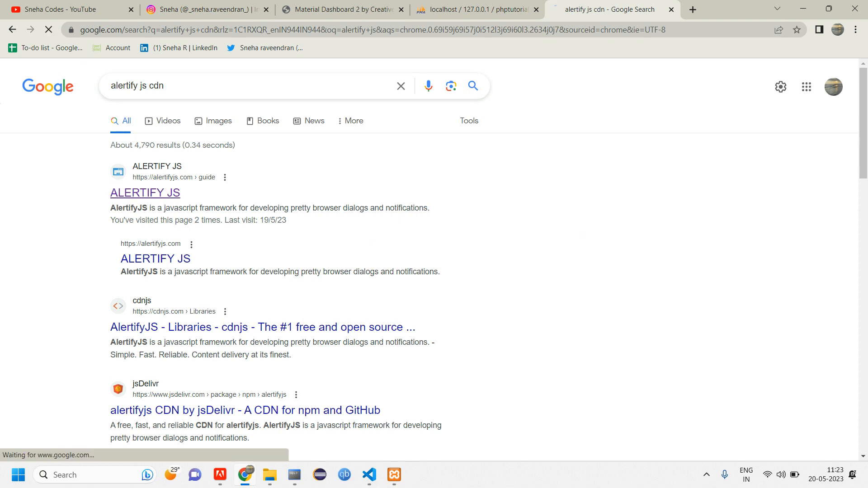
left_click(145, 193)
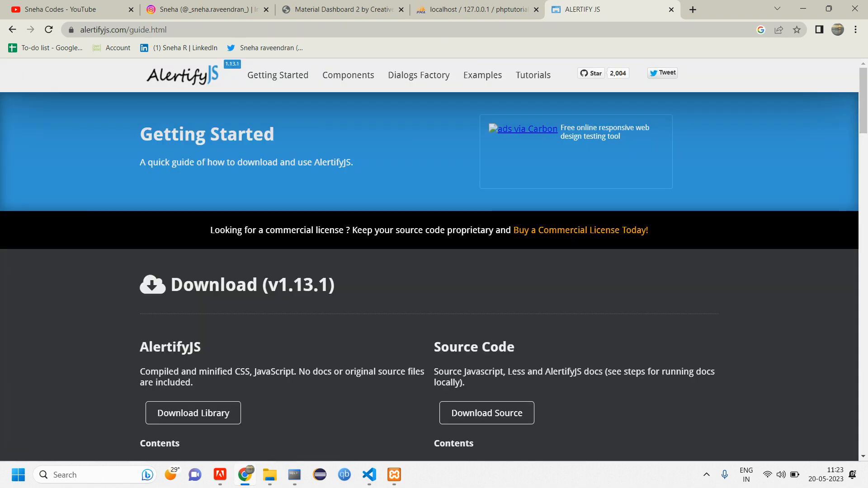
scroll("down", 3)
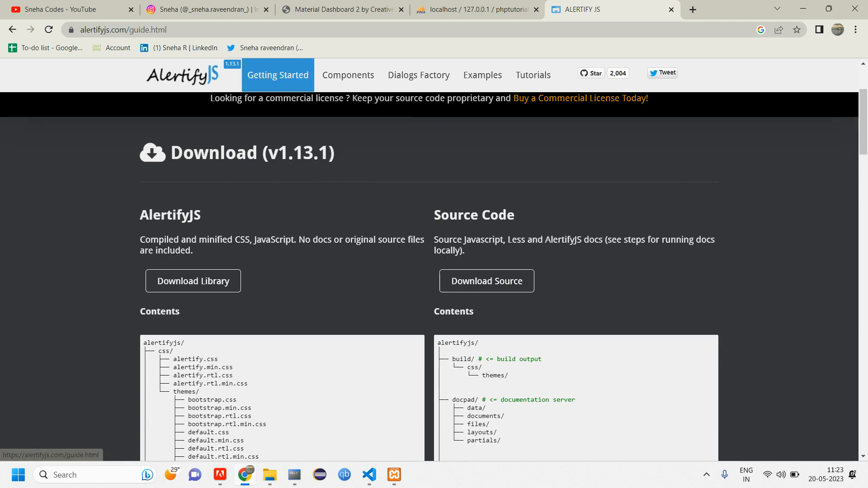
scroll("down", 3)
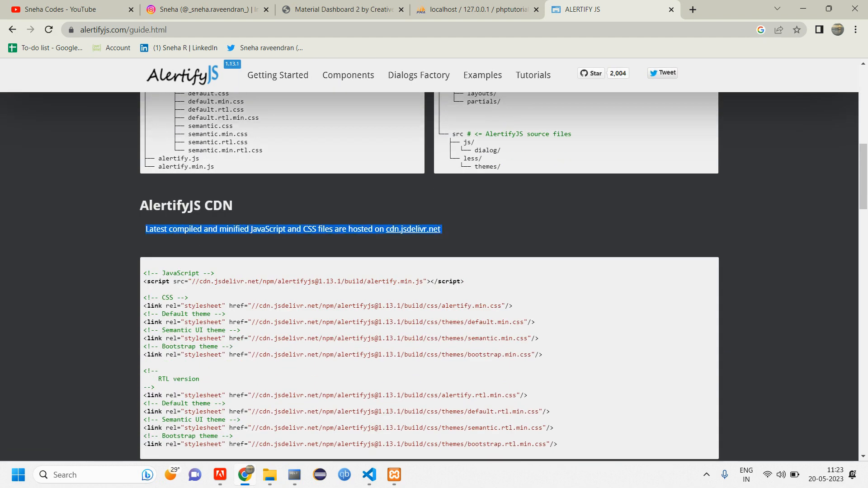
scroll("down", 3)
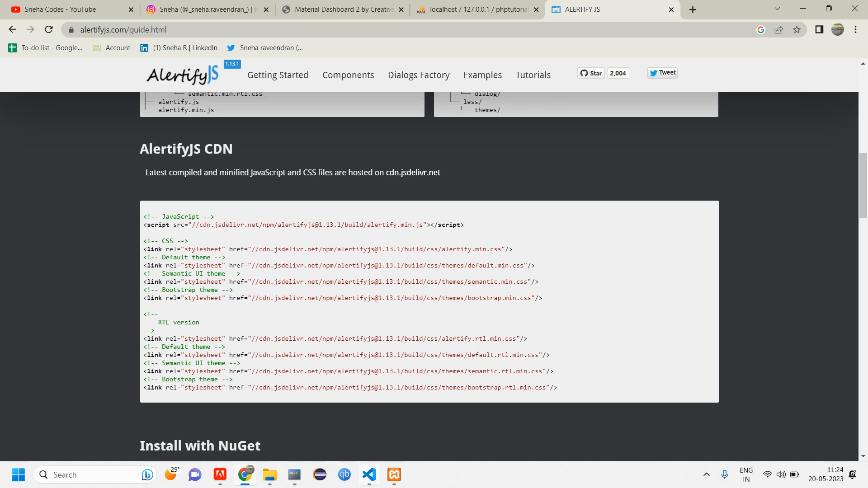
- Add an Alertify JS comment and the alertify.min.css jsDelivr stylesheet link in header.php's head
left_click(369, 474)
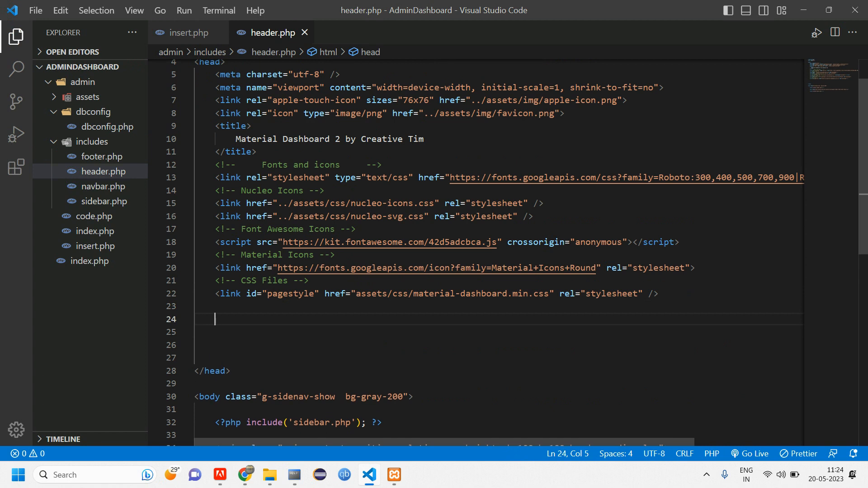
type("<!-- A -->")
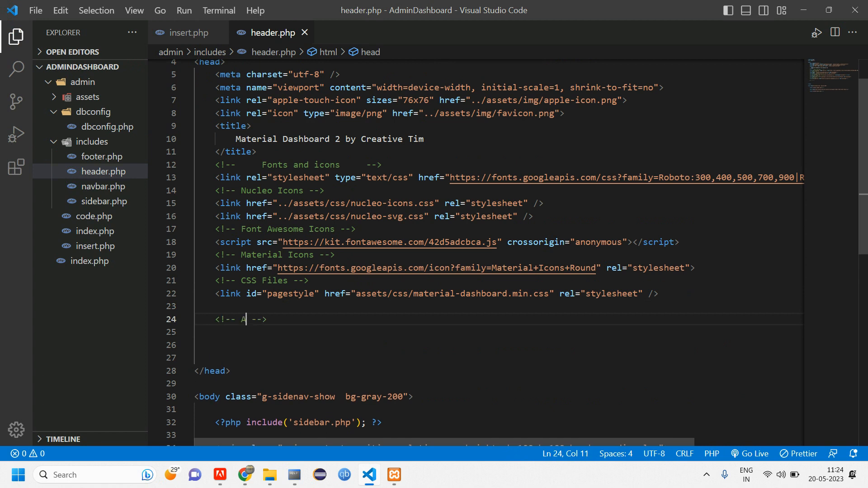
type("lertify JS")
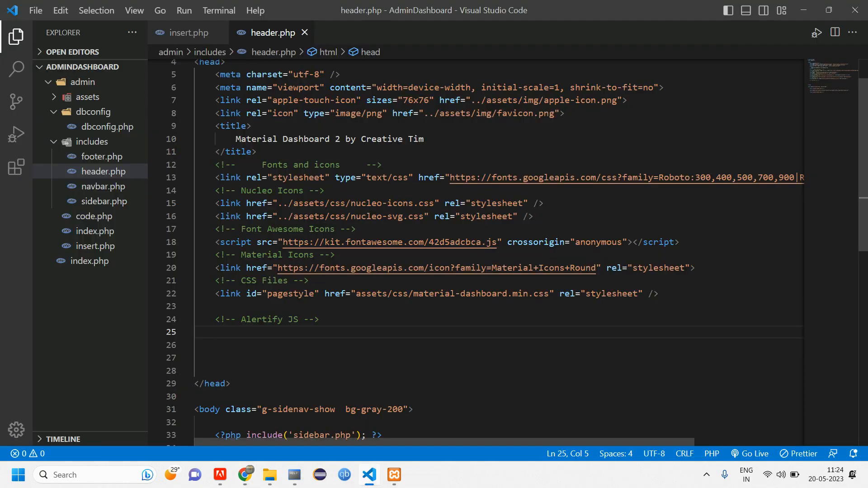
type("<link rel=\"stylesheet\" href=\"//cdn.jsdelivr.net/npm/alertifyjs@1.13.1/build/css/alertify.min.css\"/>")
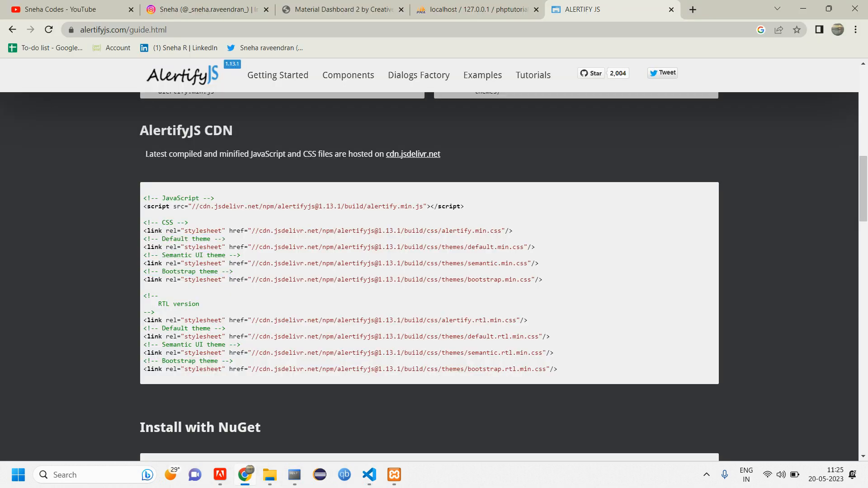
- Copy the CDN theme stylesheet line and add the AlertifyJS theme CSS link below it in header.php
left_click_drag(164, 255, 220, 263)
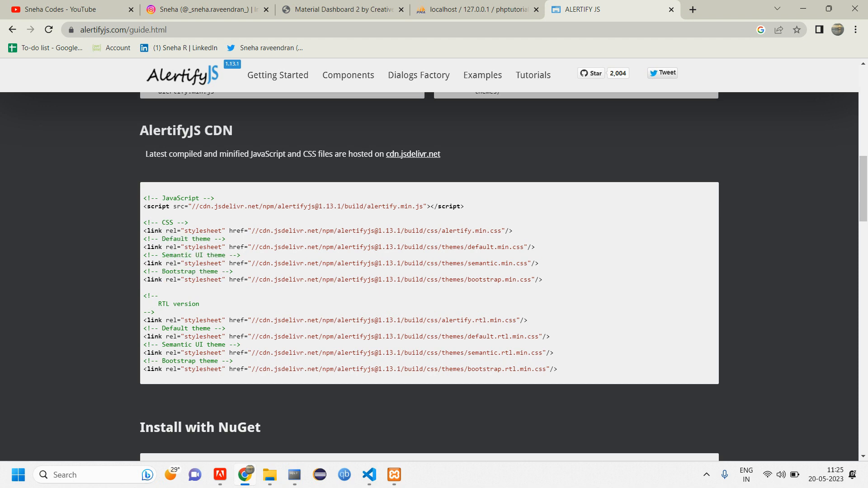
triple_click(342, 280)
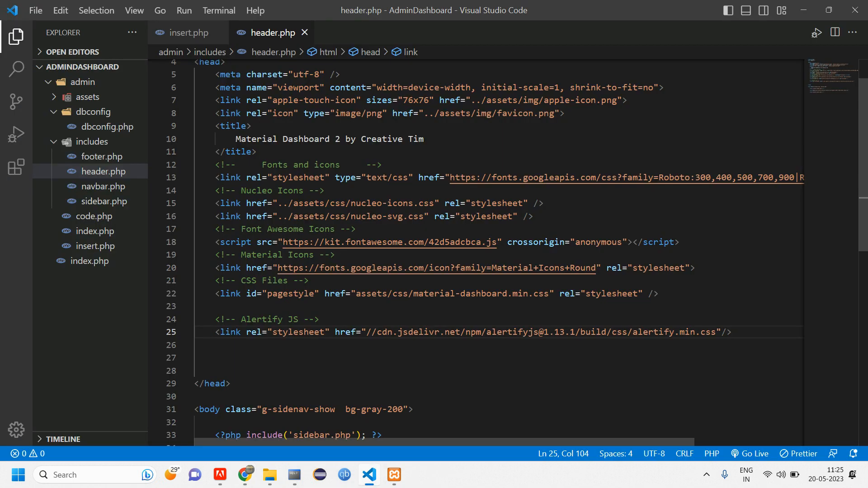
type("<link rel=\"stylesheet\" href=\"//cdn.jsdelivr.net/npm/alertifyjs@1.13.1/build/css/themes/bootstrap.min.css\"/>")
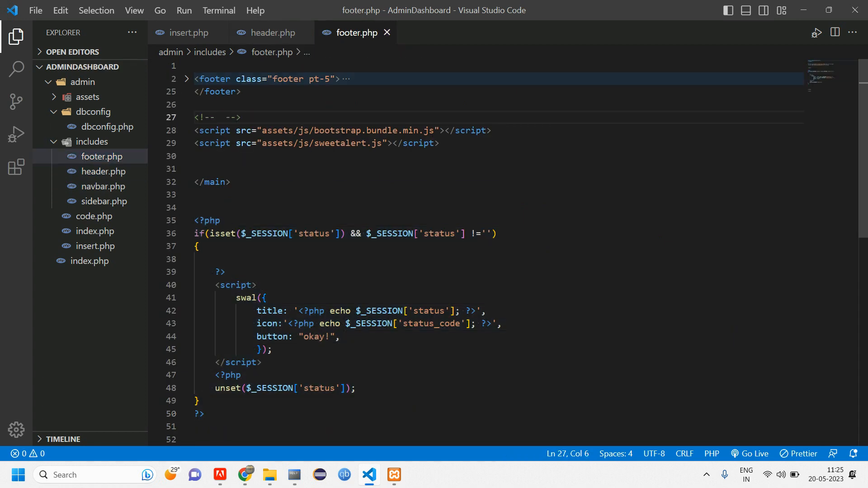
- Label the sweetalert script with a Sweet ALert comment and add an Alertify JS comment in footer.php
type("Sweet")
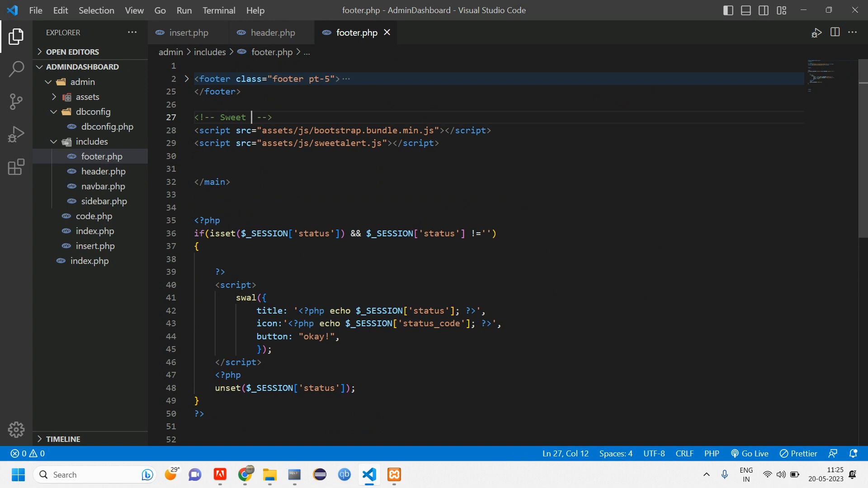
type("ALert")
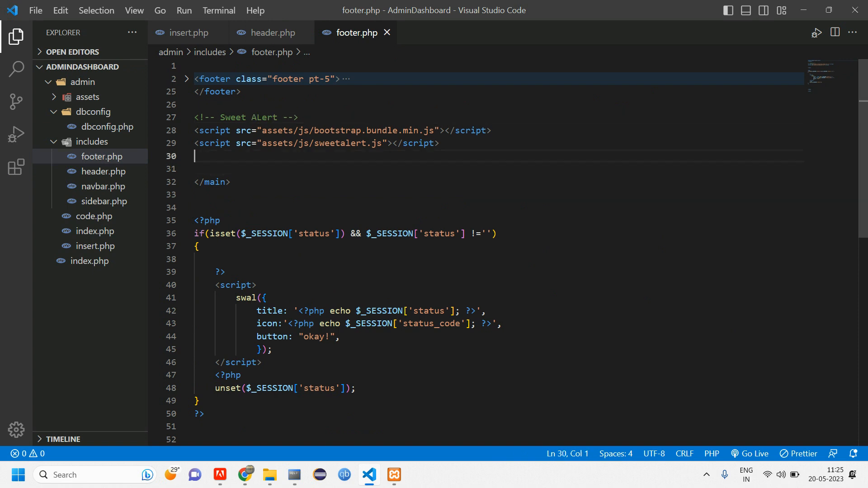
type("<!-- Alertify -->")
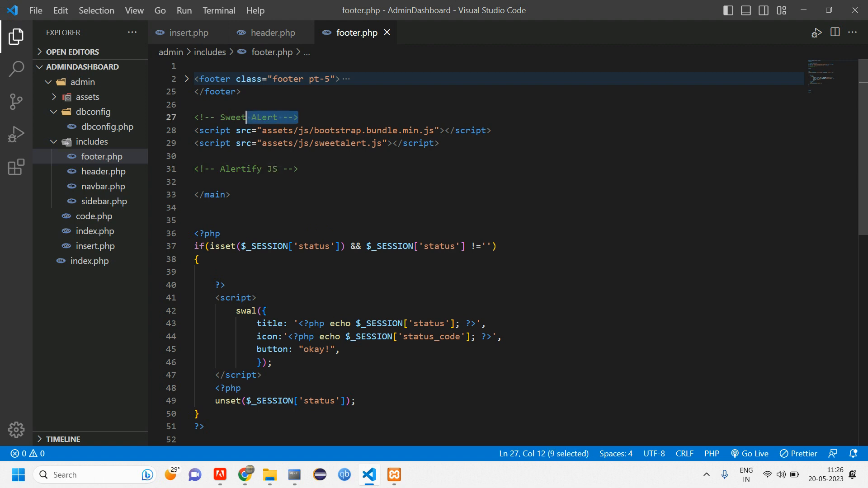
key("Delete")
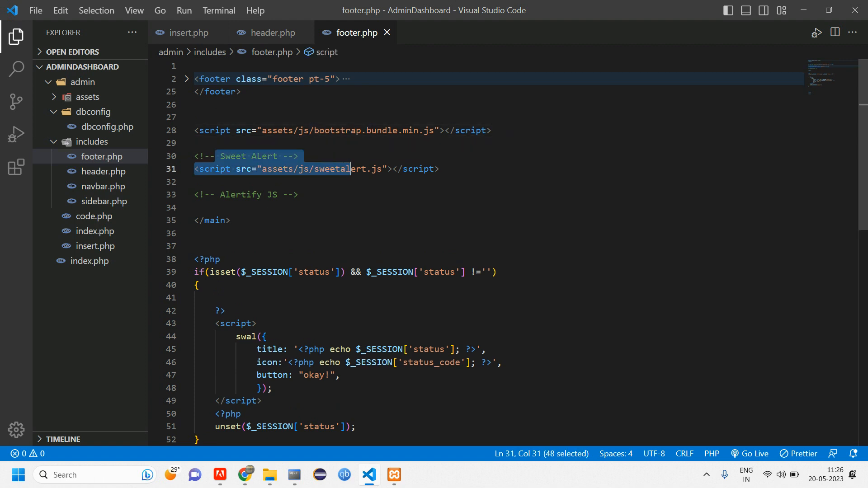
- Place the alertify.min.js script tag under the Alertify JS comment and select the following block
left_click(244, 474)
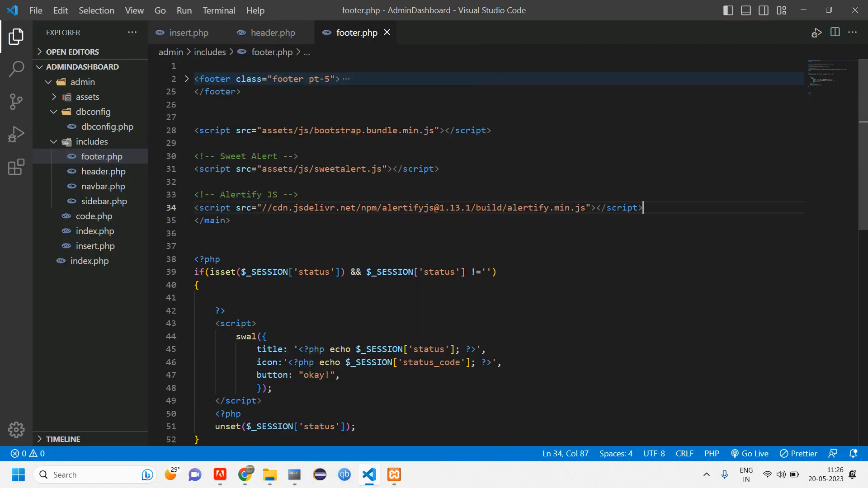
key("Enter")
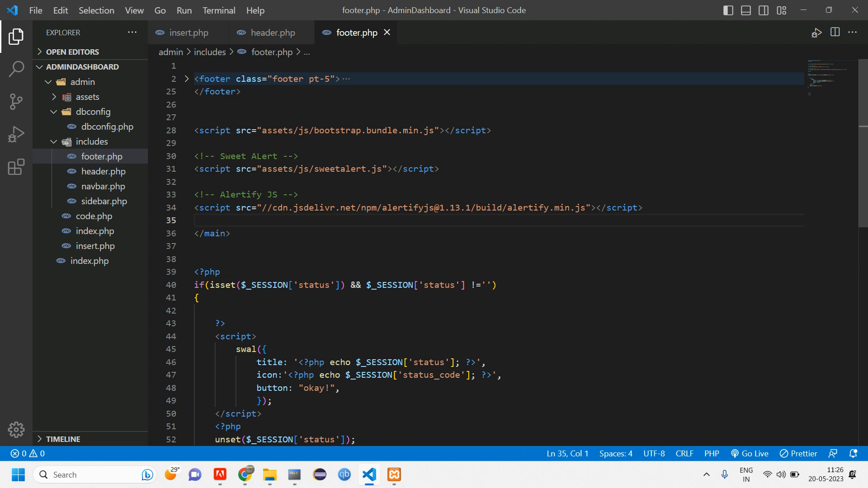
scroll("down", 3)
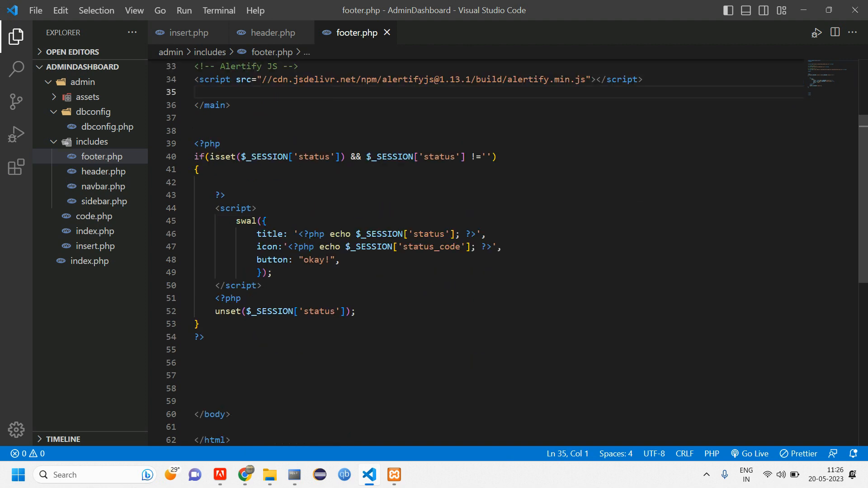
left_click_drag(193, 143, 193, 388)
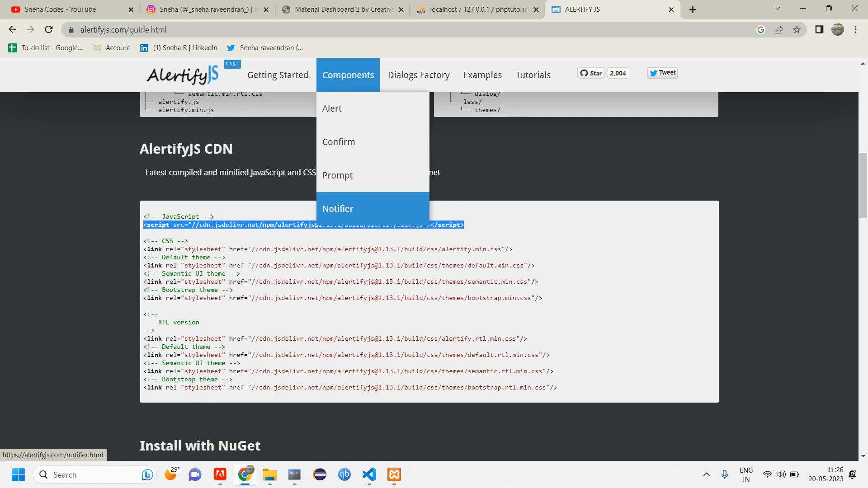
- Open the Notifier component docs and its position property demo
left_click(338, 208)
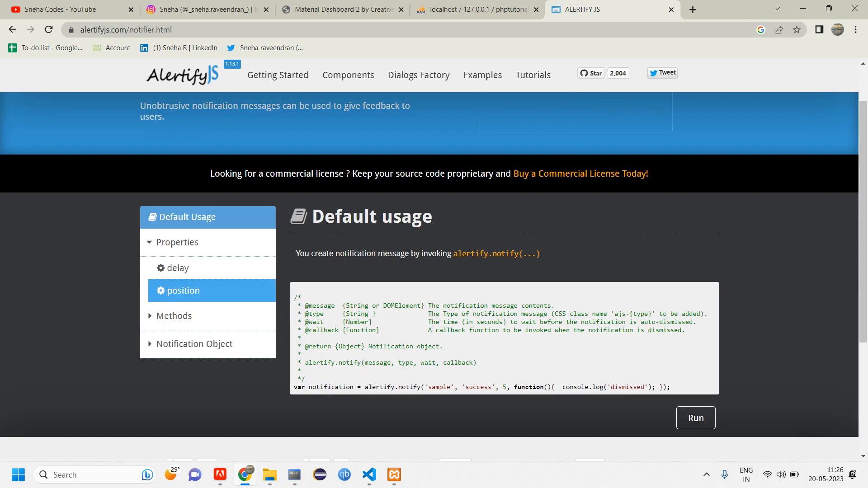
left_click(183, 291)
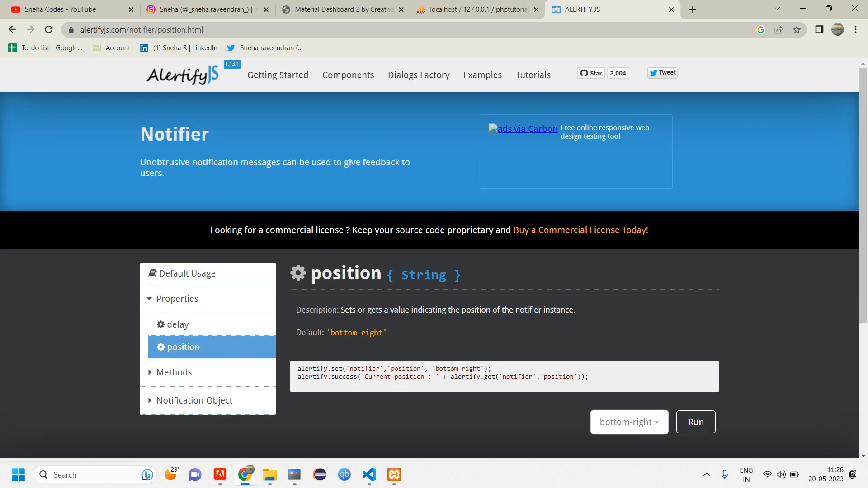
scroll("down", 3)
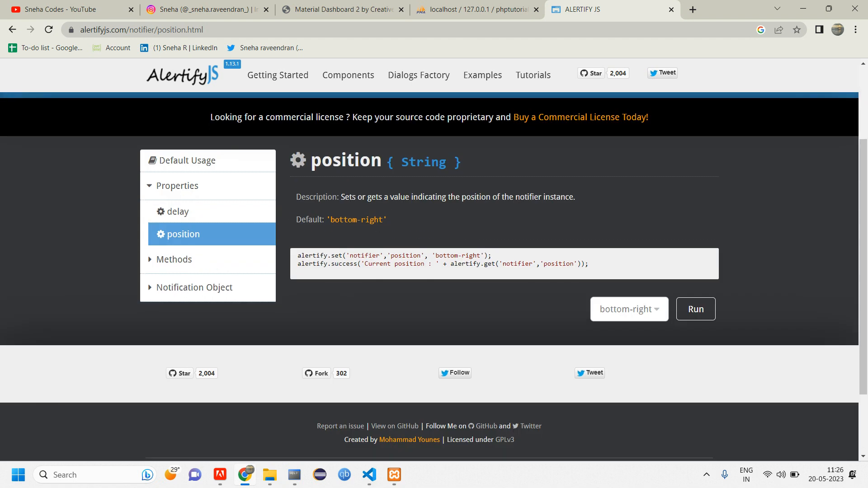
- Preview notifications at top-right, top-center and bottom-right positions with Run
left_click(696, 310)
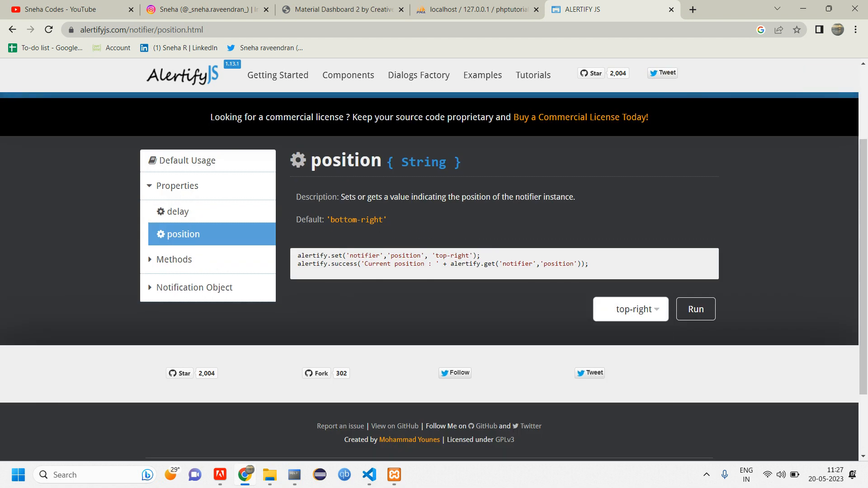
left_click(696, 309)
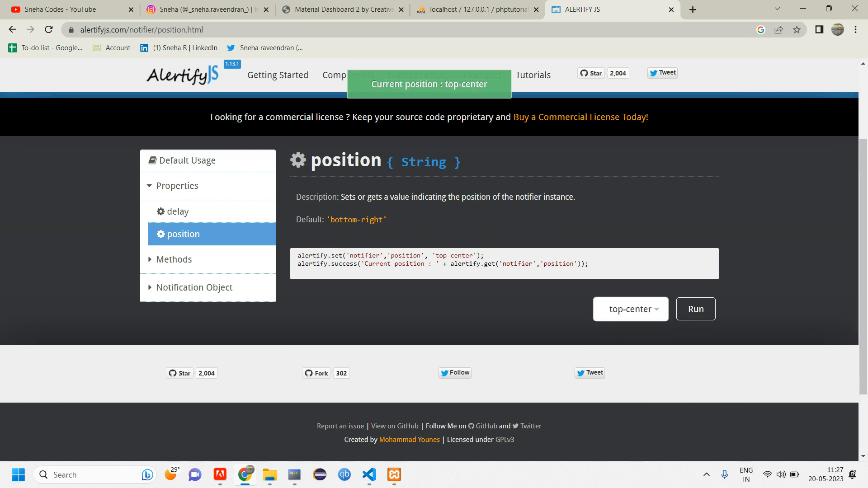
left_click(631, 310)
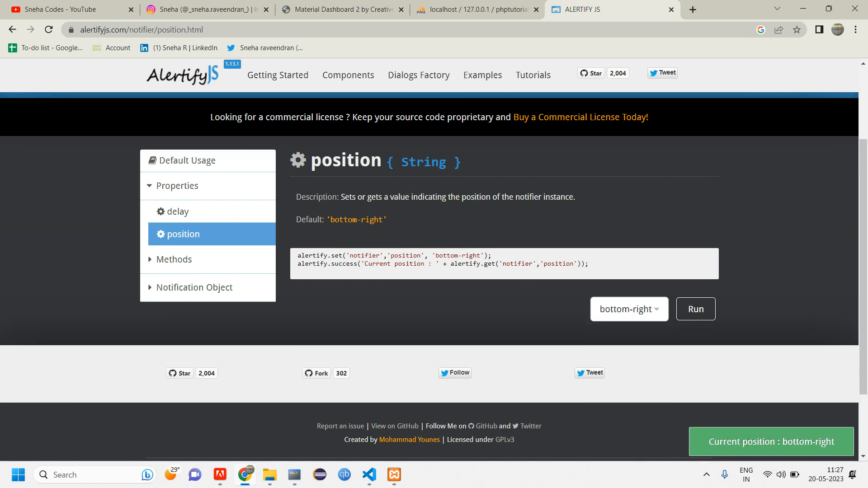
left_click(629, 309)
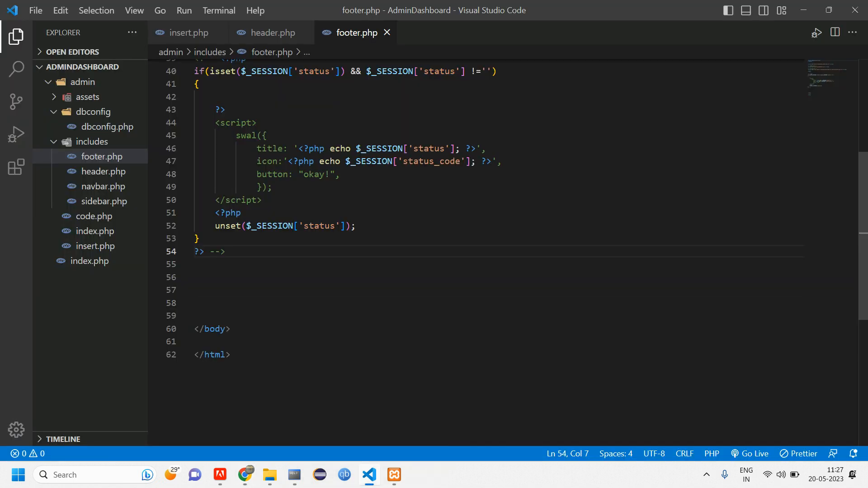
- Add a script with alertify.set('notifier','position','top-center') and alertify.success('hello world')
type("scrip")
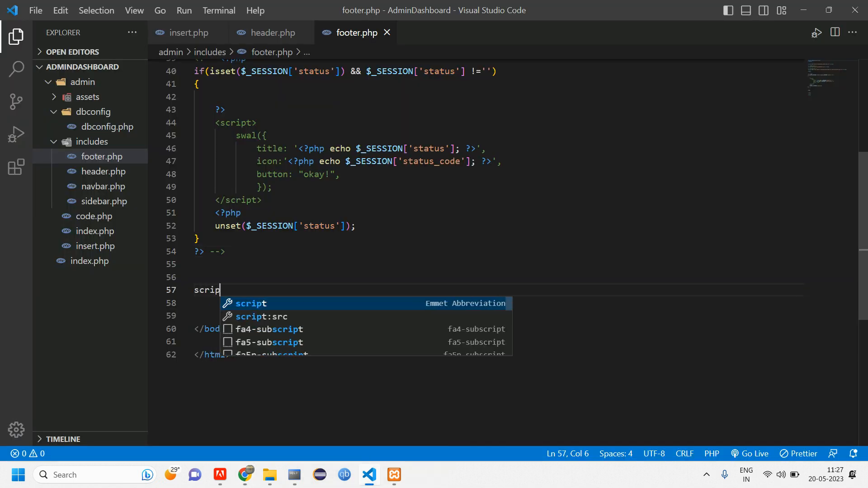
key("Tab")
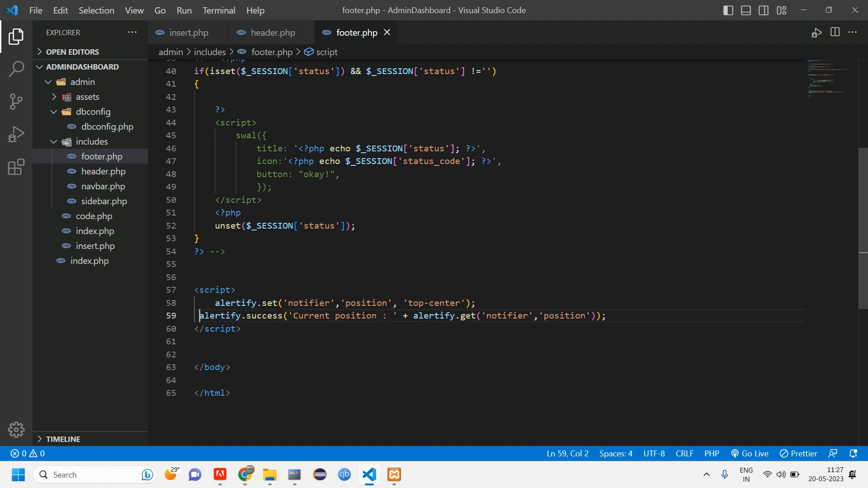
double_click(319, 316)
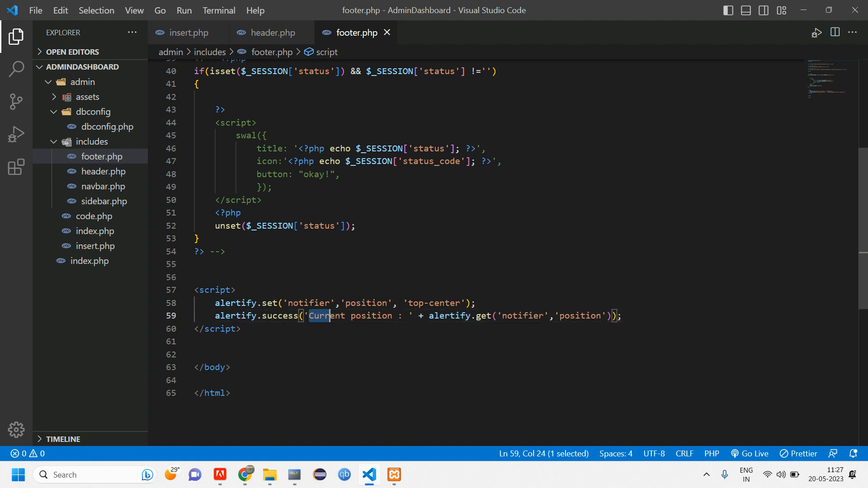
left_click_drag(307, 316, 600, 316)
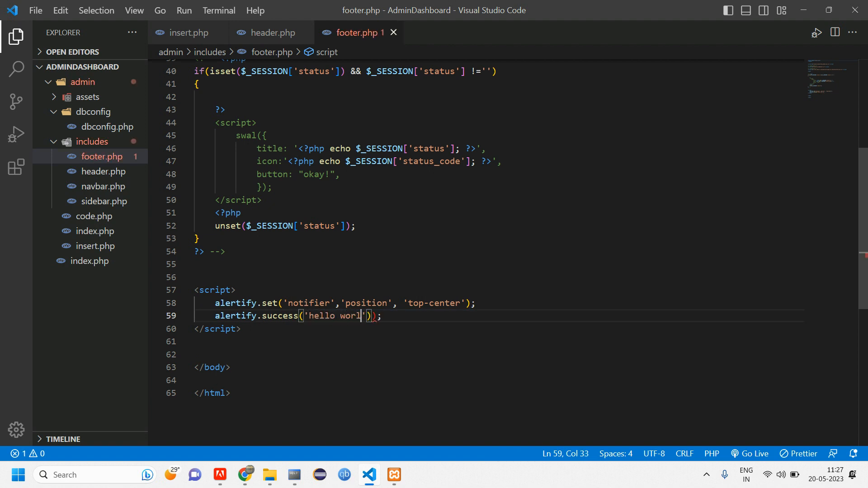
type("d")
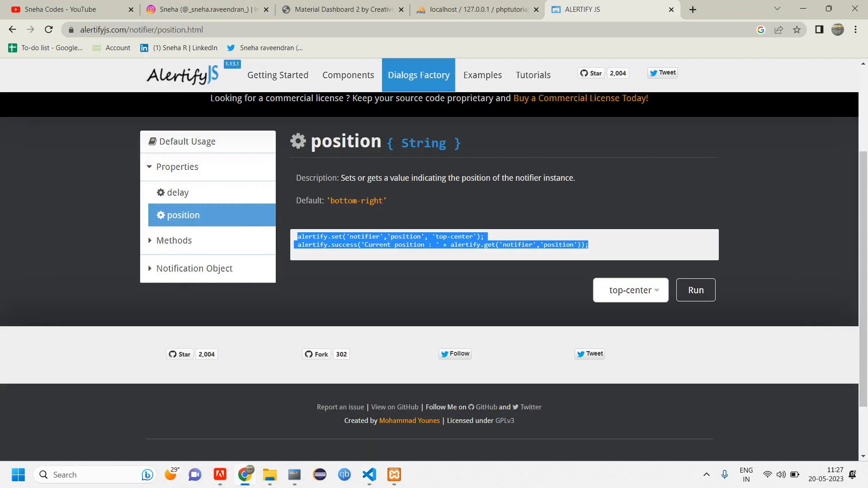
left_click(351, 9)
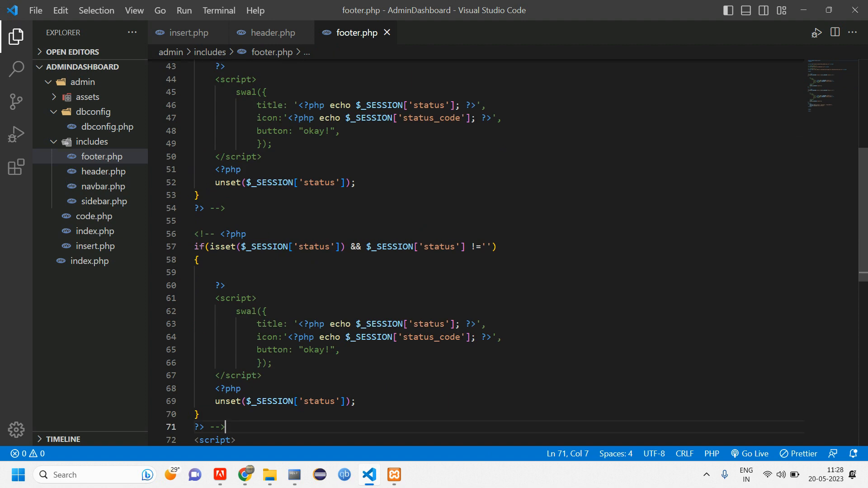
- Replace swal with the alertify script echoing $_SESSION['status'] and comment out the old unset
left_click_drag(193, 233, 226, 349)
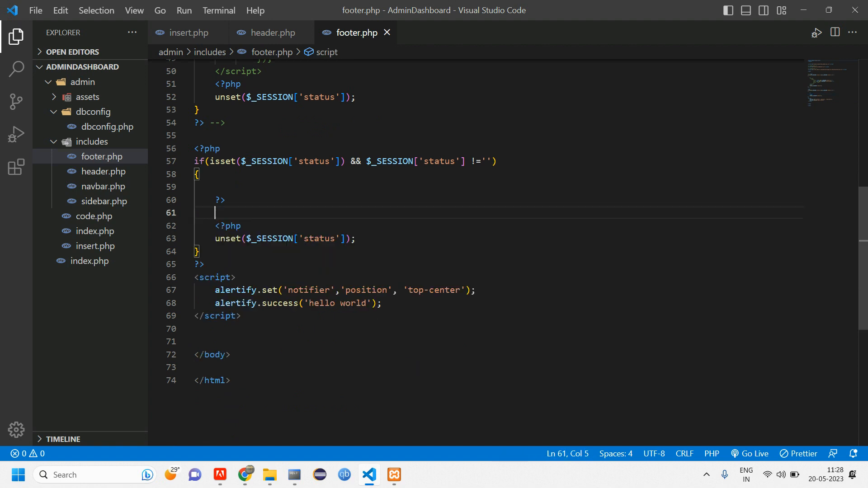
left_click_drag(194, 277, 241, 315)
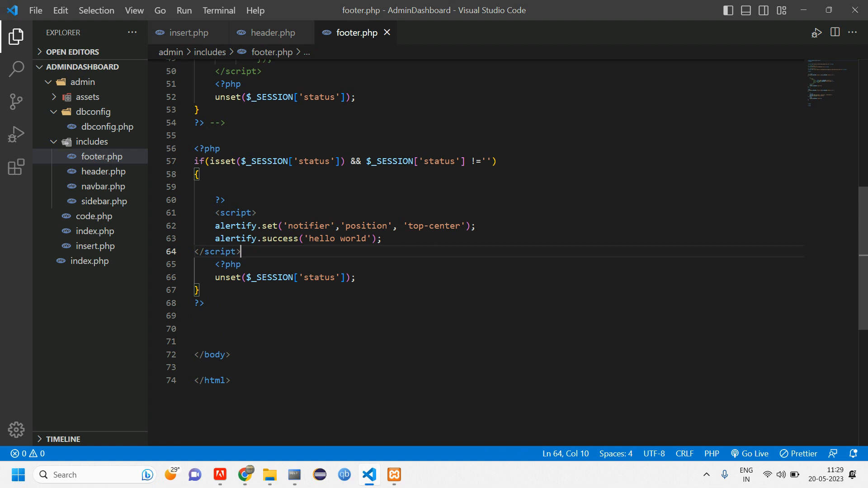
left_click_drag(214, 226, 262, 251)
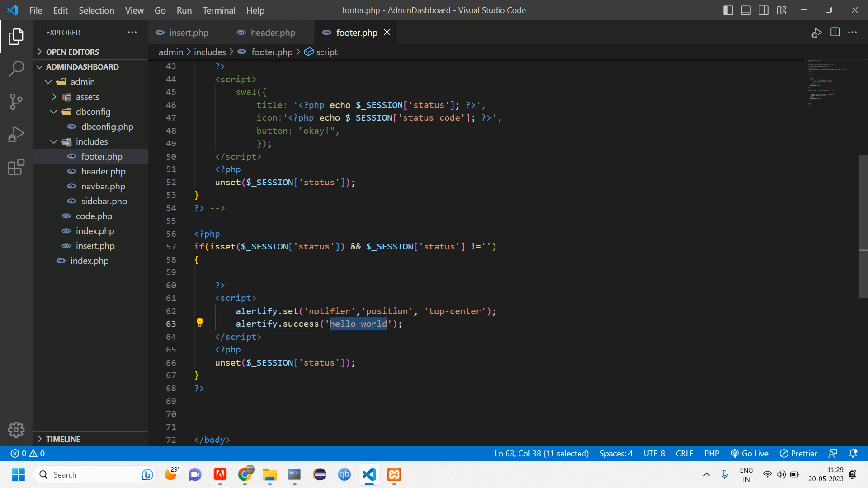
key("Delete")
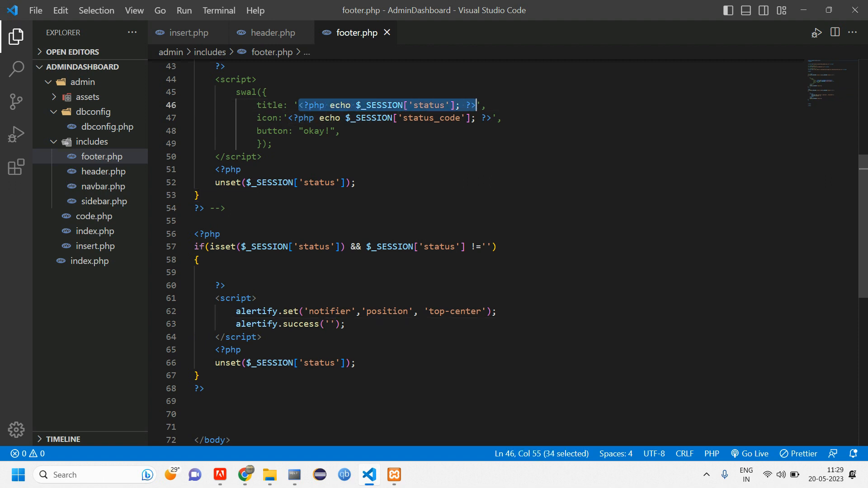
type("<?php echo $_SESSION['status']; ?>")
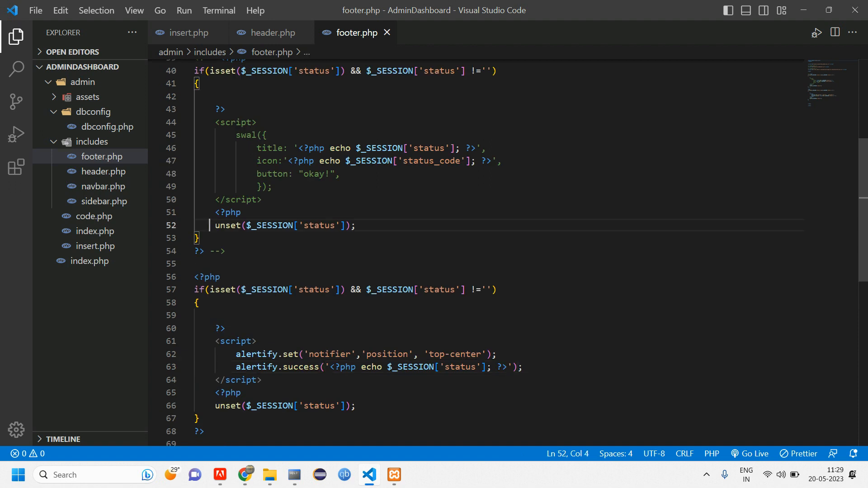
type("//")
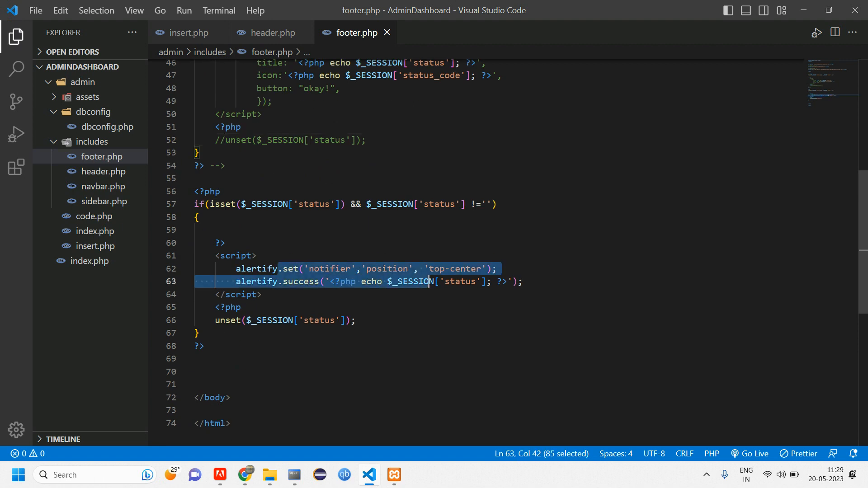
left_click(441, 282)
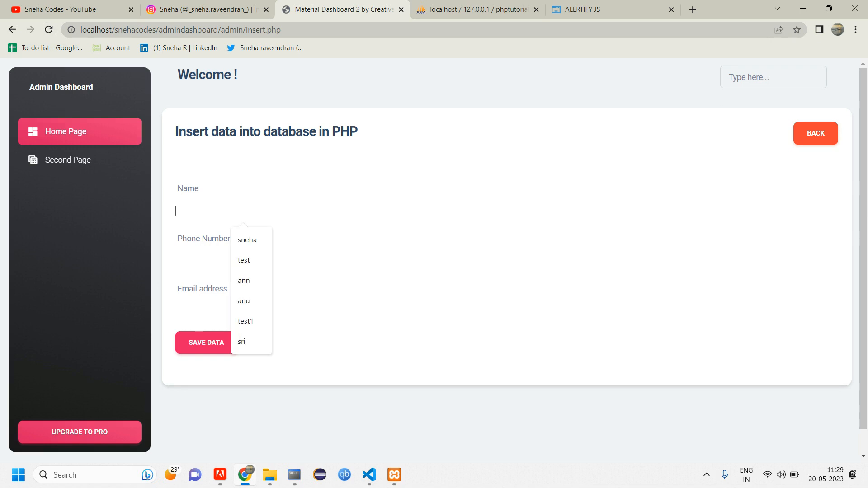
type("m")
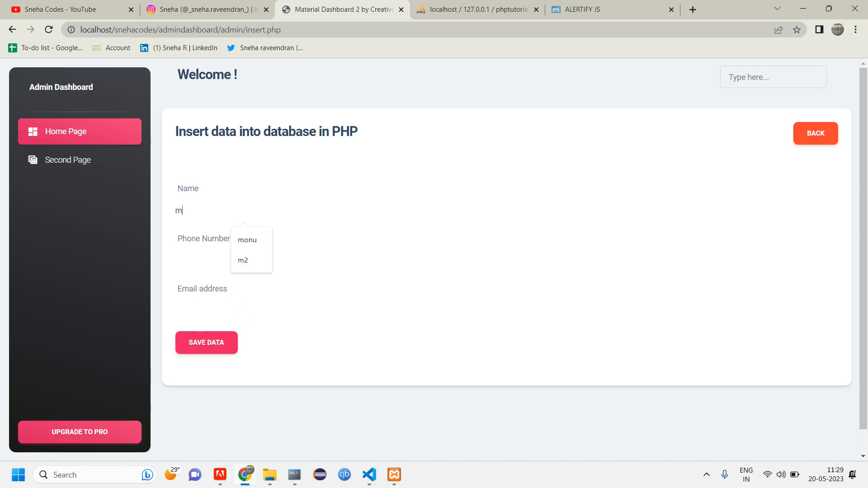
left_click(247, 241)
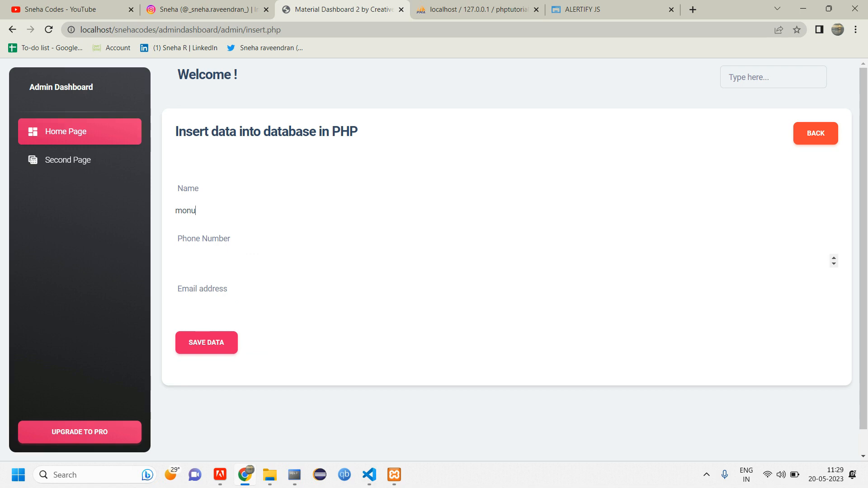
type("5566778899")
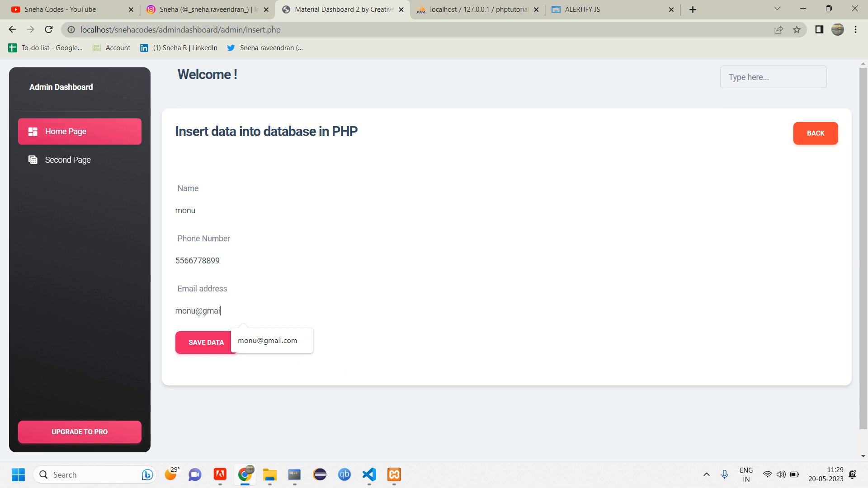
left_click(267, 340)
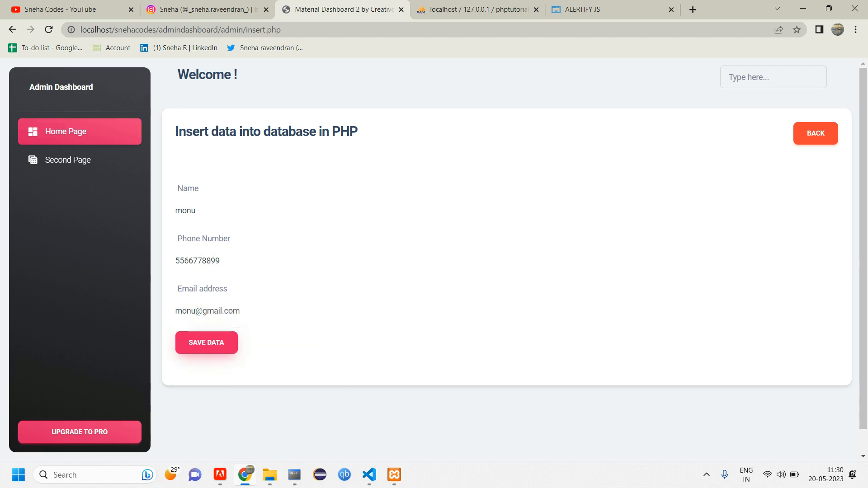
left_click(207, 342)
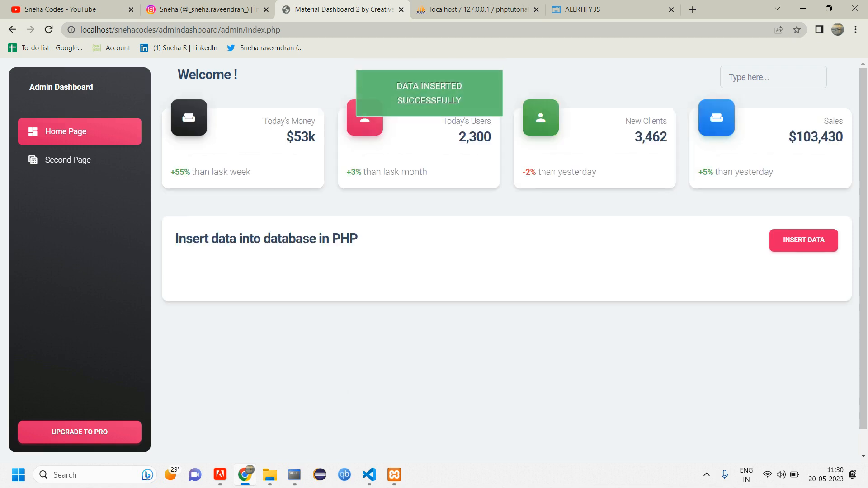